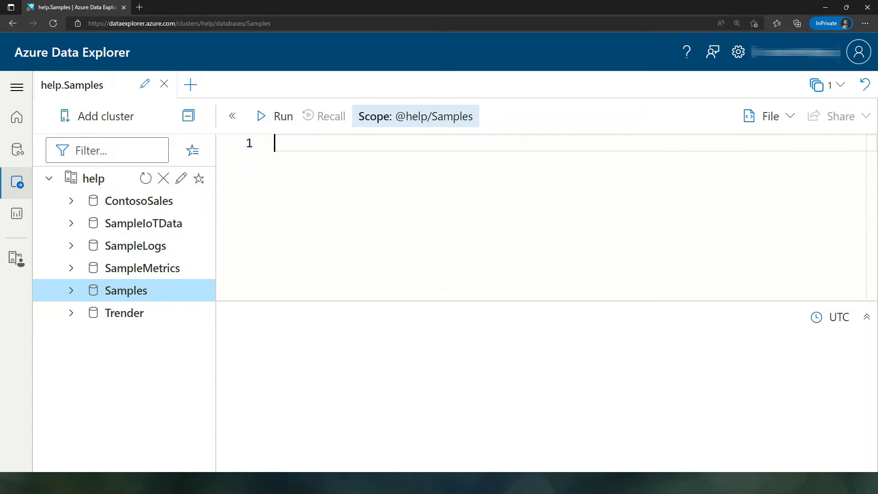
Step: Review the help cluster's connection URI in Edit cluster, cancel, then go to Data Management
{"action": "left_click", "coordinate": [180, 178]}
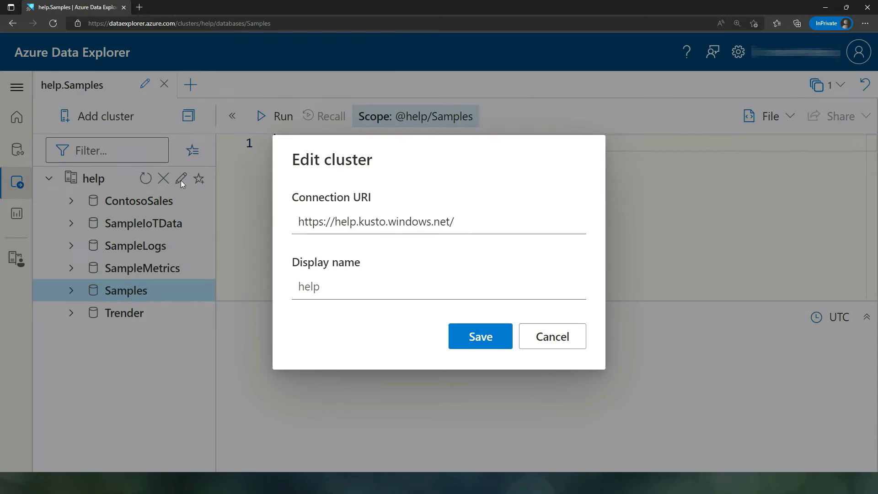
{"action": "left_click", "coordinate": [439, 221]}
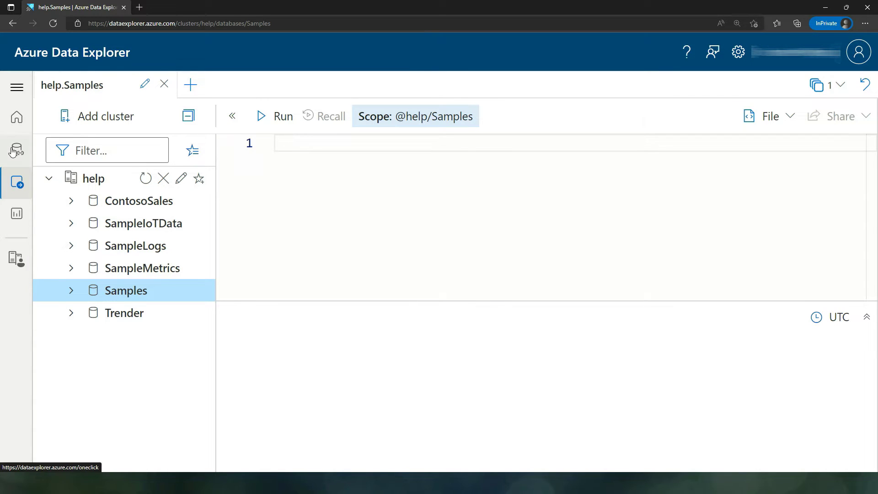
{"action": "left_click", "coordinate": [16, 150]}
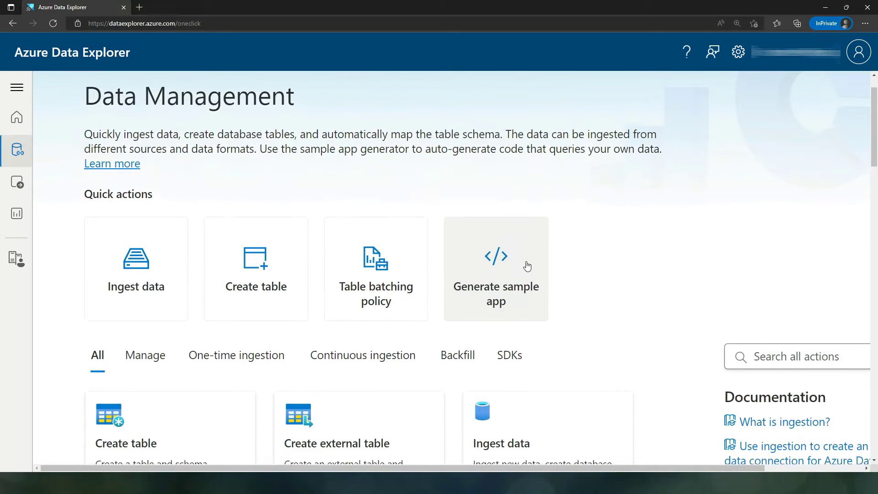
Step: Filter to SDK sample-app actions and generate a sample app for the .NET SDK
{"action": "left_click", "coordinate": [509, 355]}
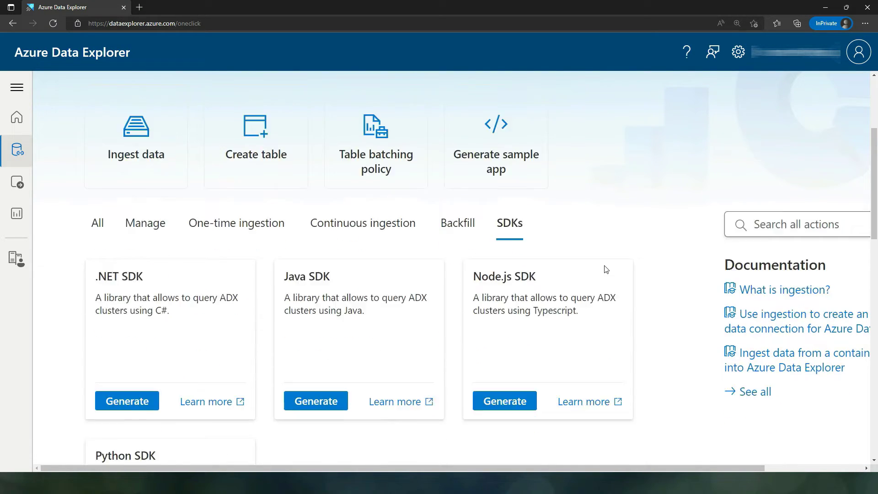
{"action": "scroll", "scroll_direction": "down", "scroll_amount": 3}
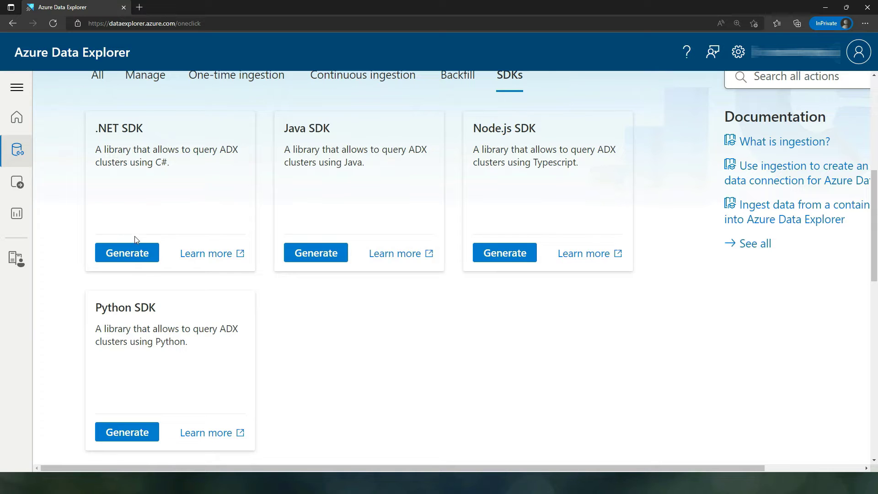
{"action": "left_click", "coordinate": [126, 253]}
{"action": "type", "text": "| count"}
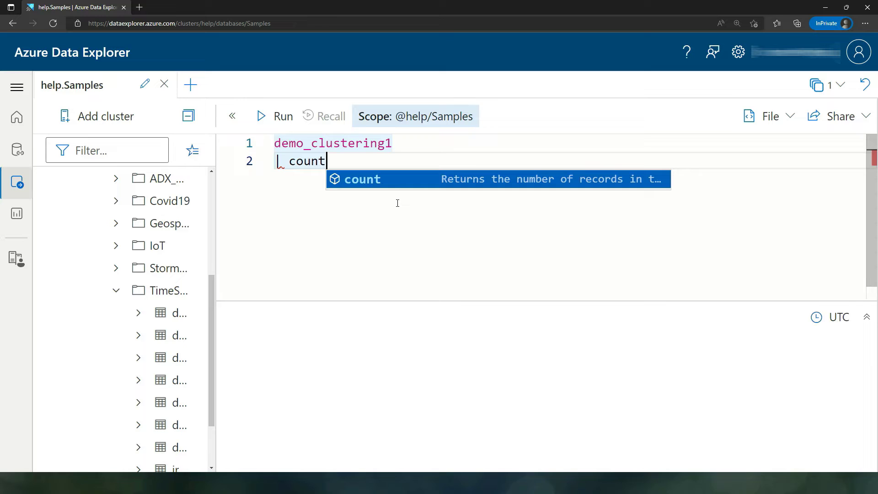
Step: Run demo_clustering1 | count, then change it to take 10 for a 10-row sample
{"action": "left_click", "coordinate": [273, 116]}
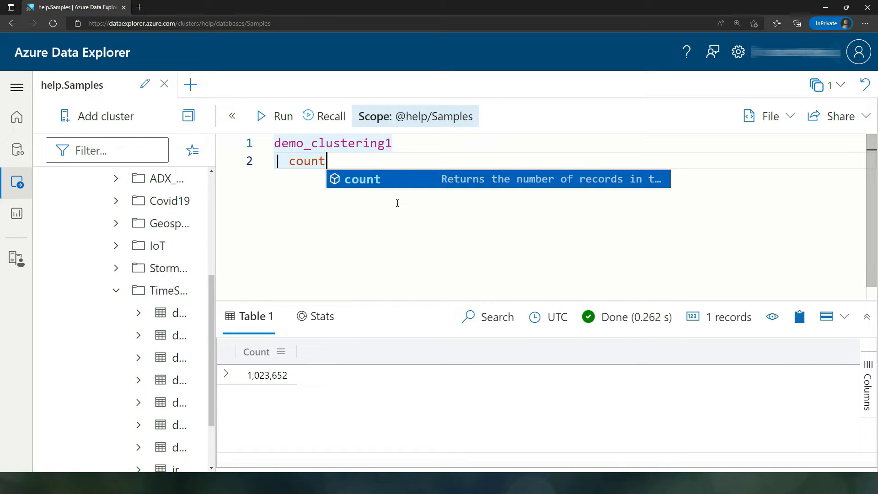
{"action": "type", "text": "take"}
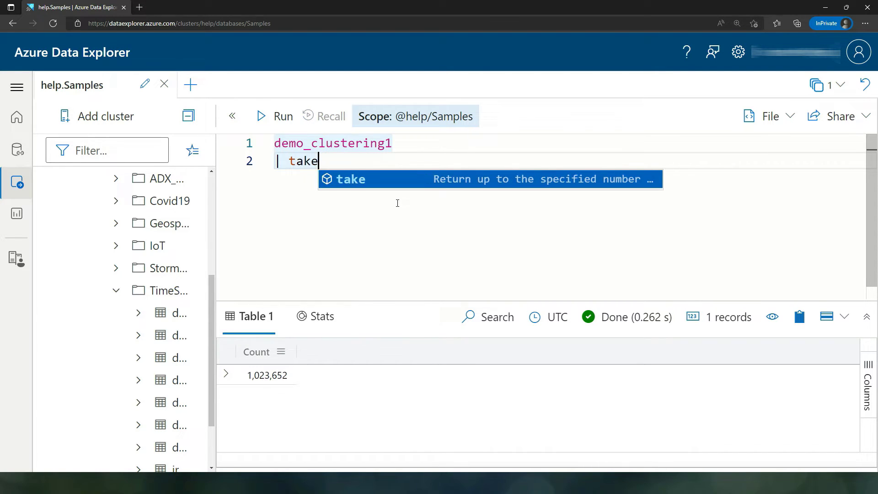
{"action": "type", "text": "10"}
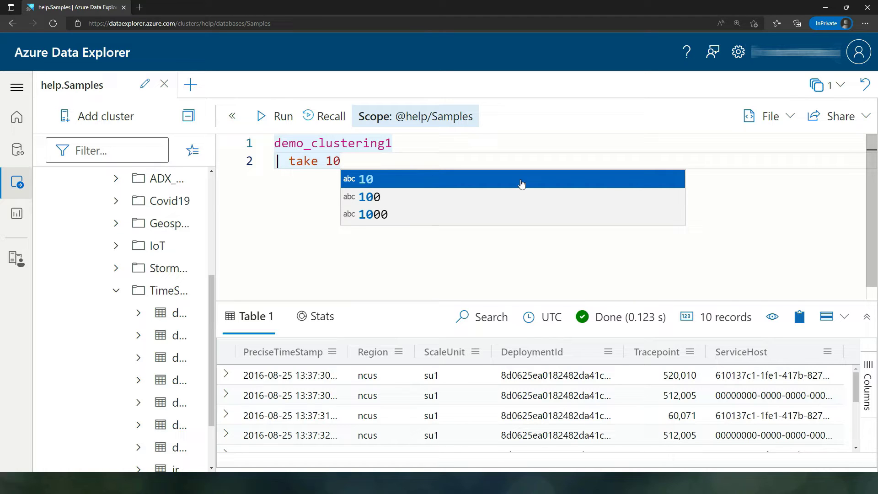
Step: Run summarize count() by ScaleUnit on demo_clustering1 to get per-ScaleUnit record counts
{"action": "type", "text": "summariz"}
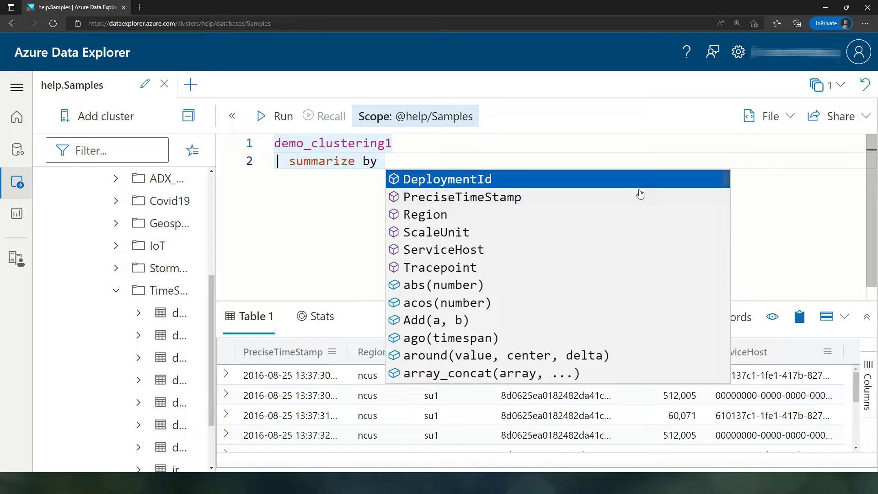
{"action": "left_click", "coordinate": [437, 232]}
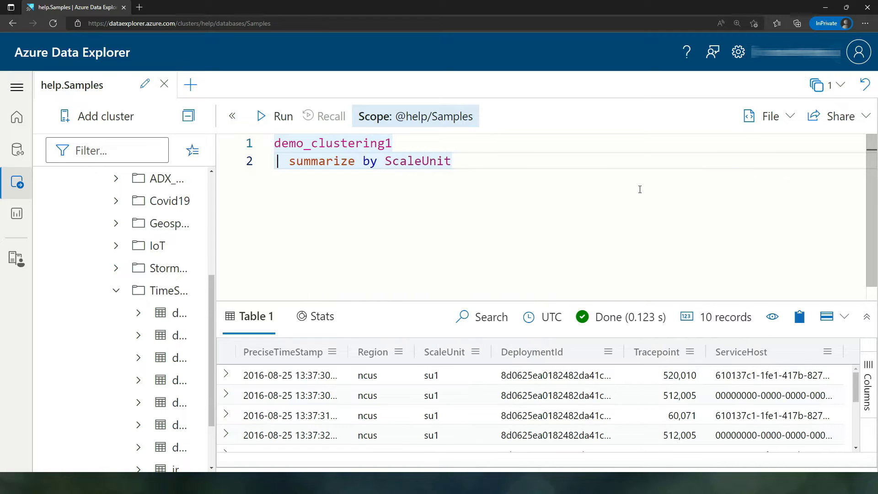
{"action": "left_click", "coordinate": [274, 117]}
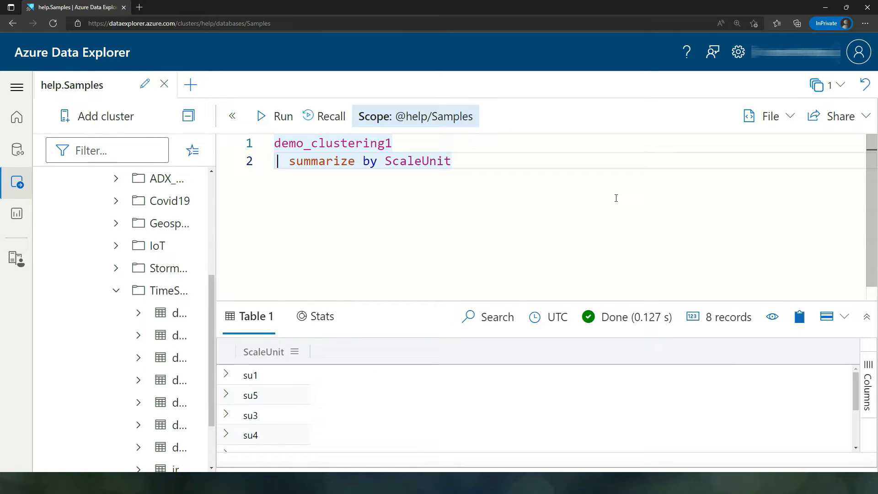
{"action": "scroll", "scroll_direction": "down", "scroll_amount": 3}
{"action": "type", "text": " count()"}
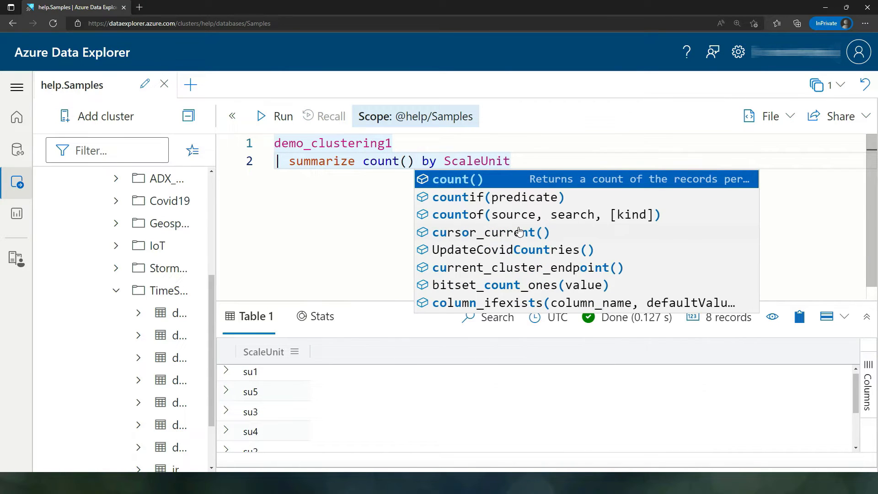
{"action": "left_click", "coordinate": [274, 117]}
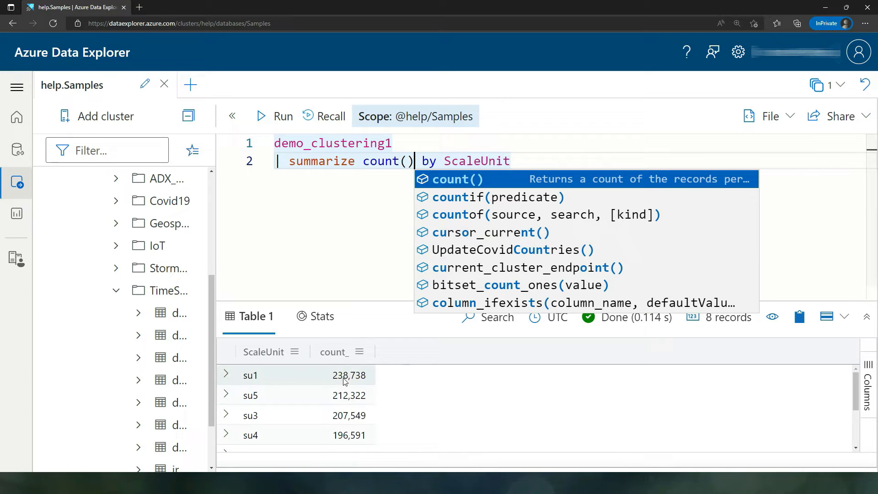
{"action": "left_click", "coordinate": [510, 162]}
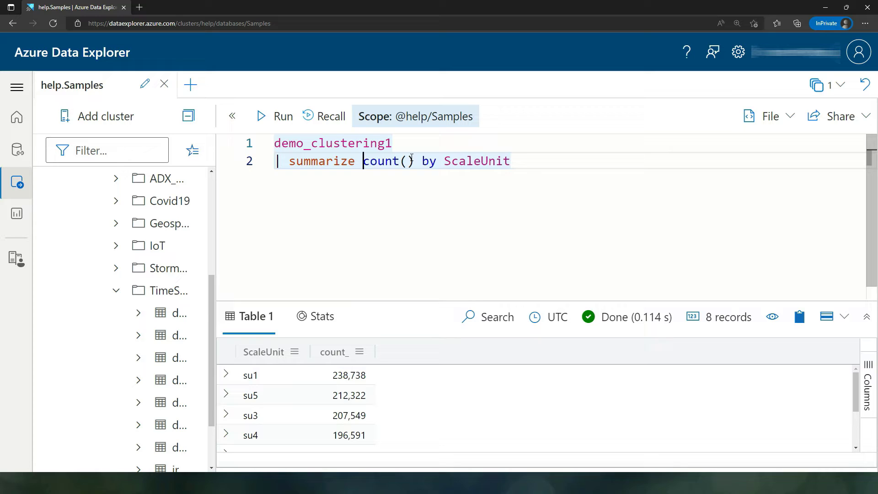
Step: Name the count Cardinality, order by ScaleUnit, then add a .show capacity command
{"action": "type", "text": "Cardini"}
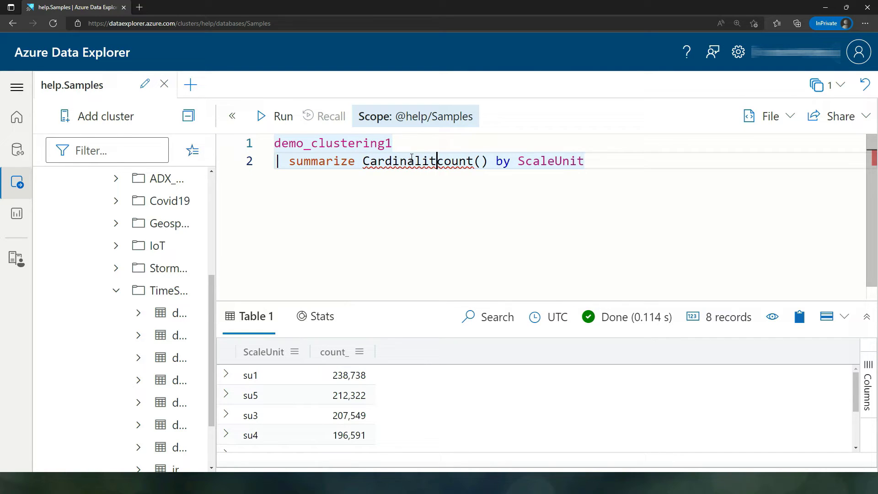
{"action": "type", "text": "="}
{"action": "type", "text": "| order by"}
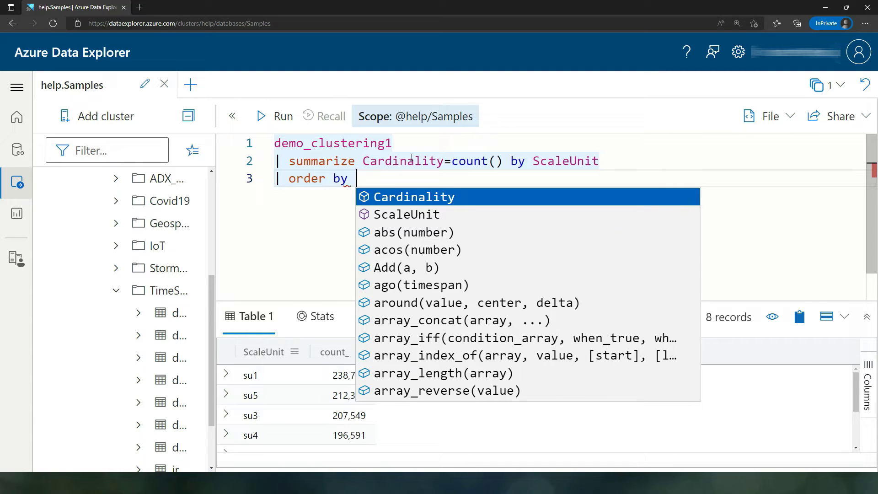
{"action": "type", "text": "ScaleUnit desc"}
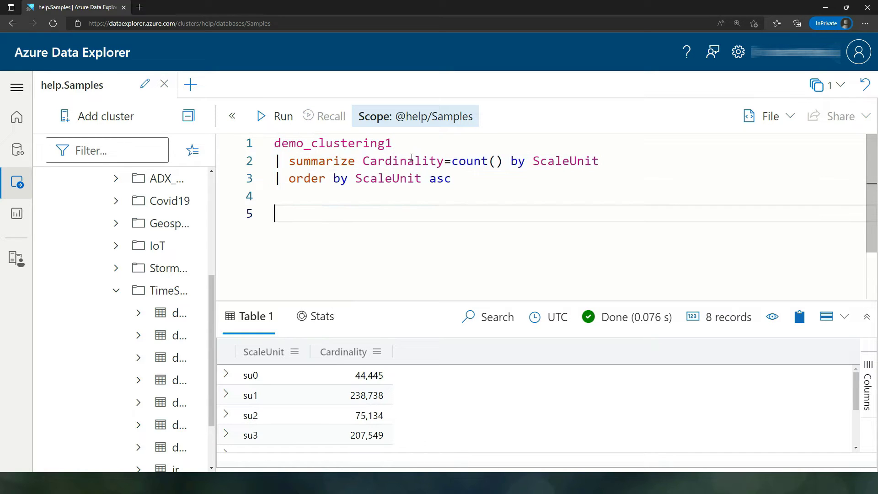
{"action": "type", "text": ".show capacity"}
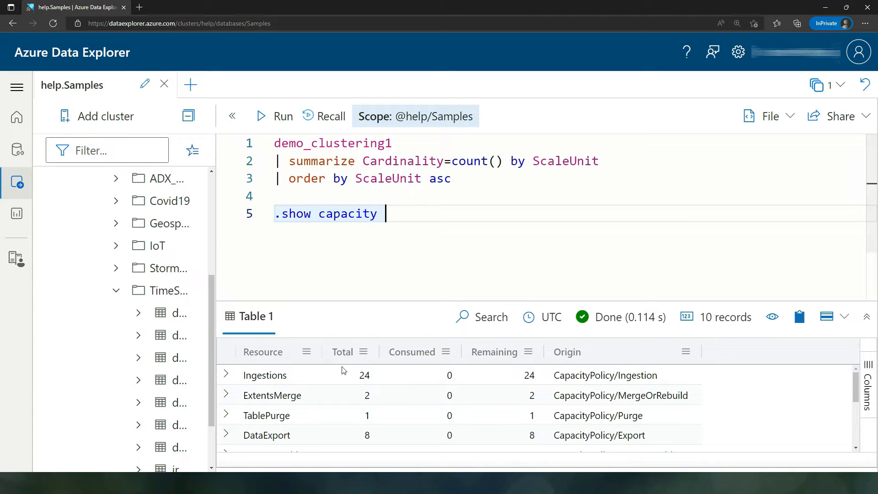
{"action": "mouse_move", "coordinate": [524, 252]}
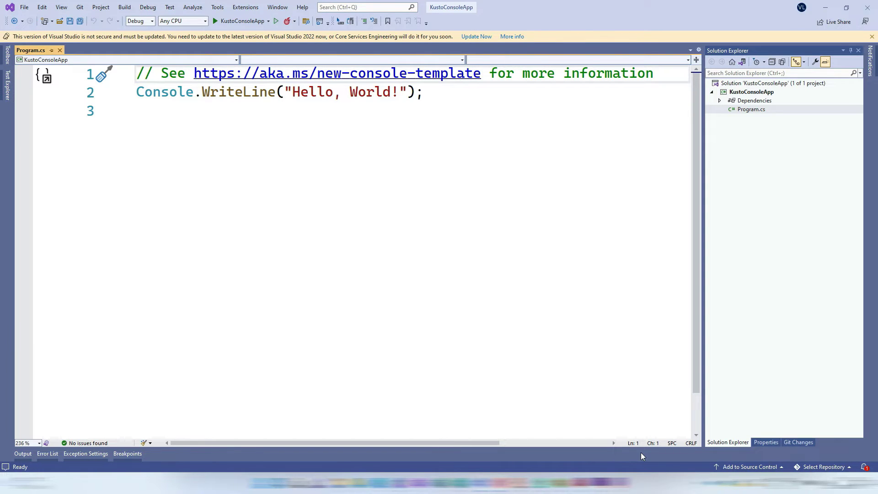
Step: In NuGet Package Manager, browse for 'kusto' and select Microsoft.Azure.Kusto.Data
{"action": "right_click", "coordinate": [755, 101]}
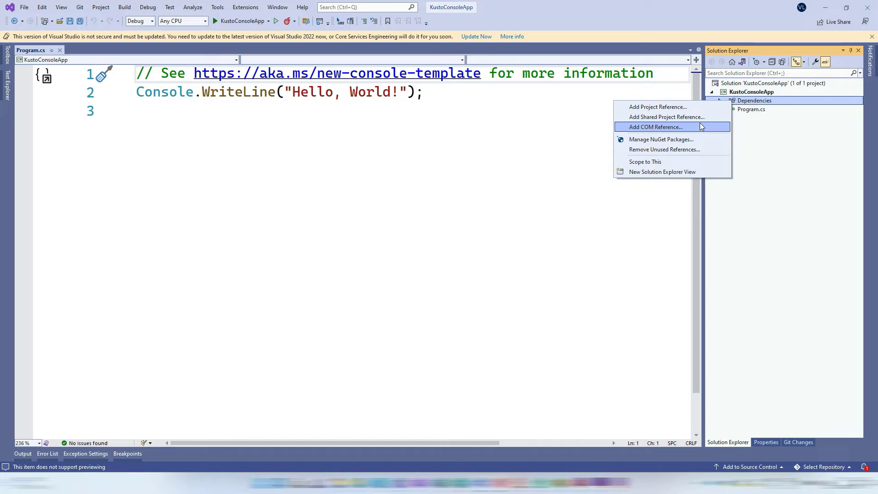
{"action": "left_click", "coordinate": [661, 139]}
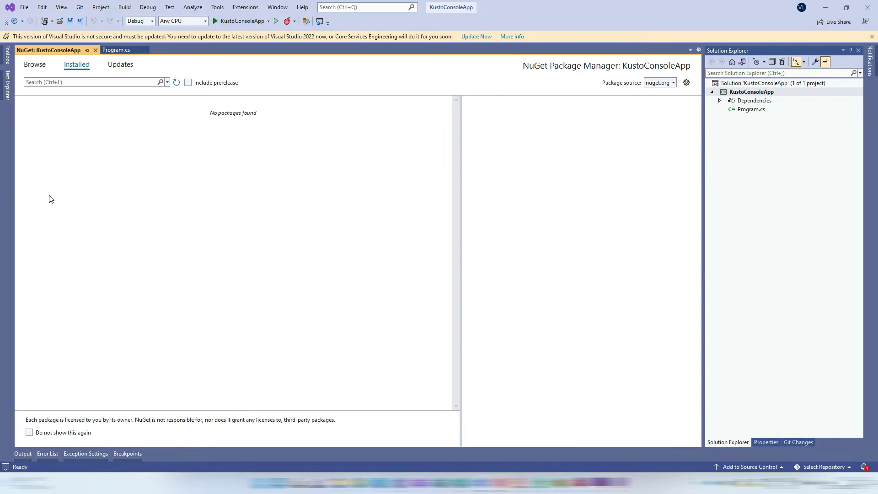
{"action": "left_click", "coordinate": [34, 64]}
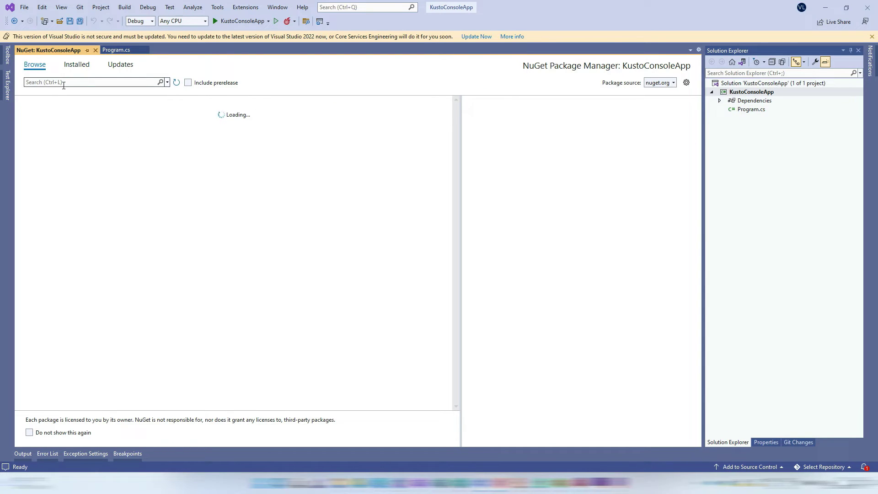
{"action": "type", "text": "kusto"}
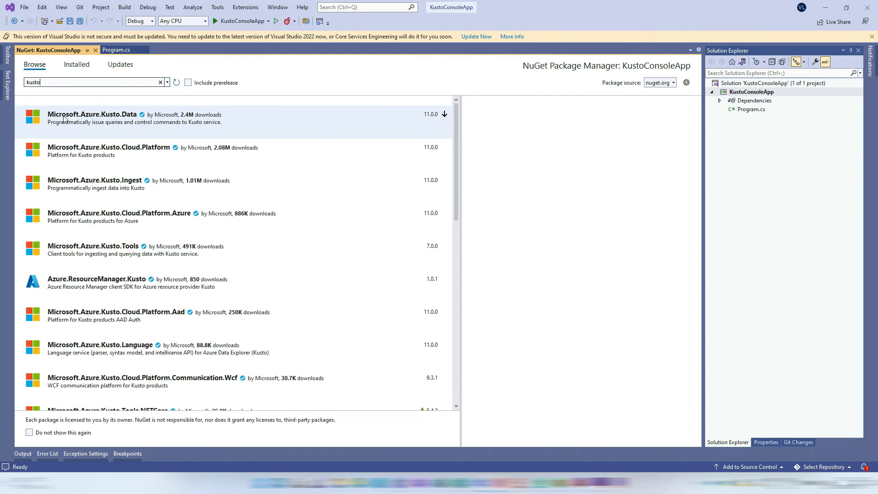
{"action": "mouse_move", "coordinate": [174, 124]}
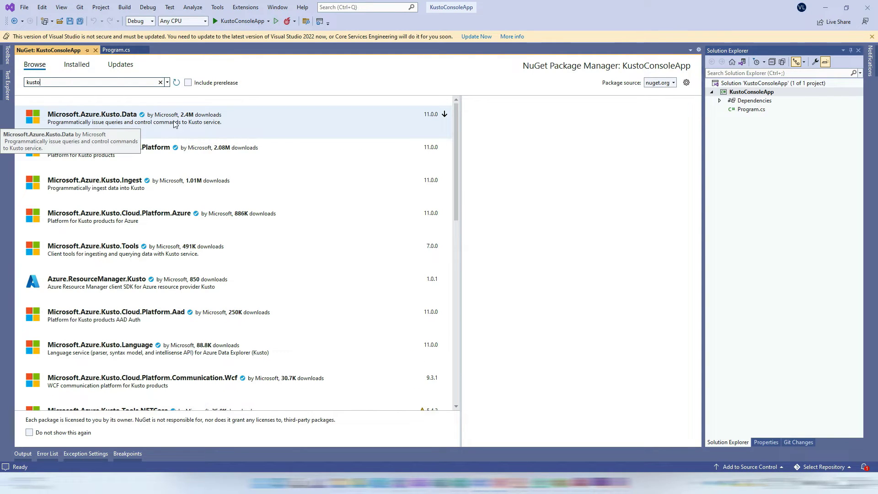
{"action": "left_click", "coordinate": [92, 115]}
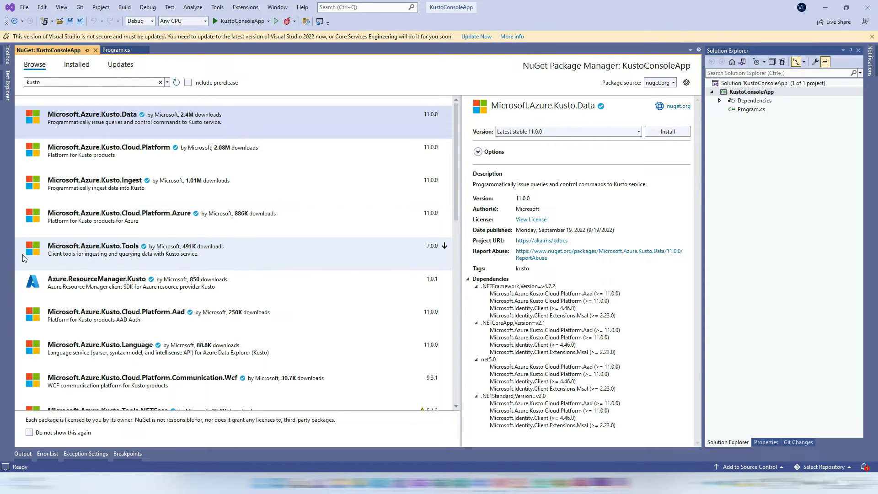
{"action": "mouse_move", "coordinate": [119, 246]}
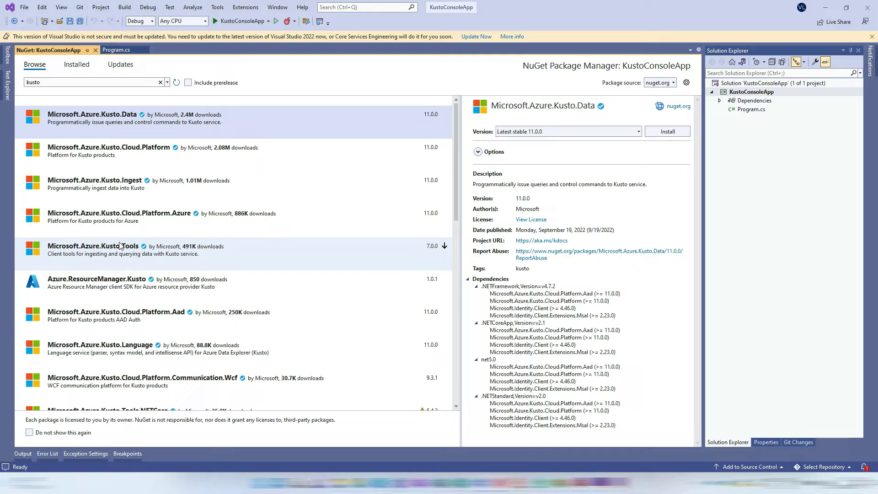
{"action": "mouse_move", "coordinate": [339, 256]}
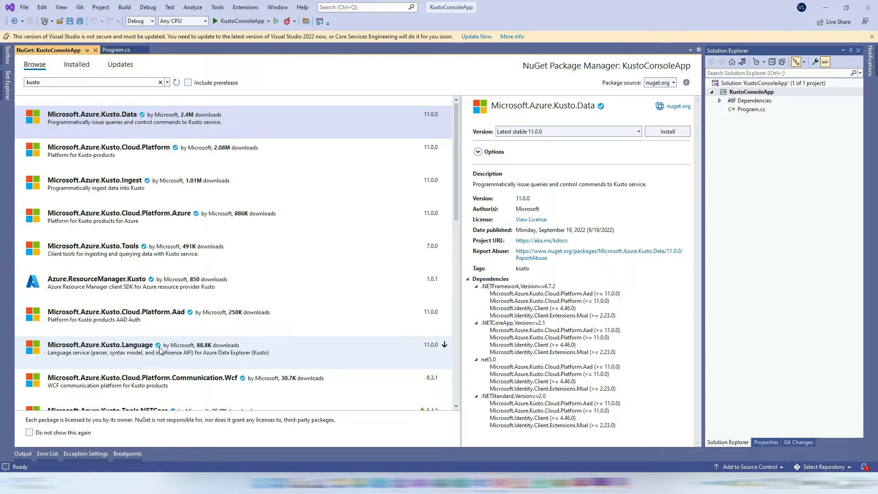
{"action": "mouse_move", "coordinate": [156, 187]}
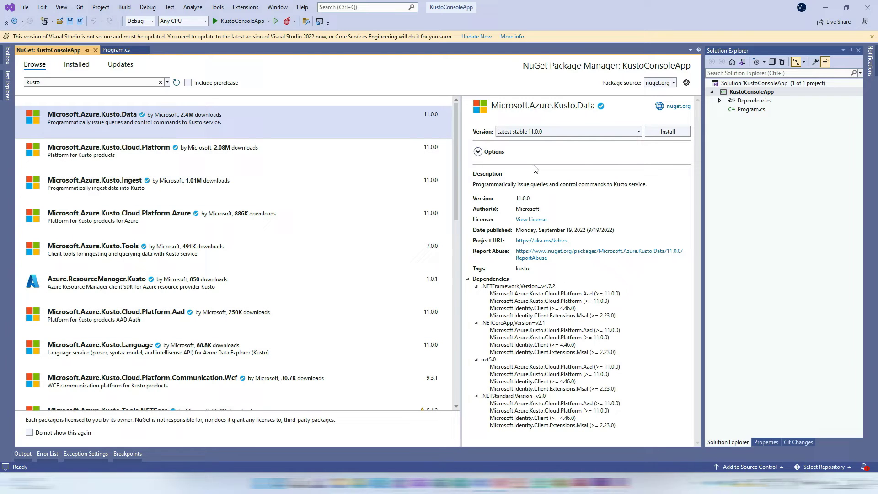
Step: Install Microsoft.Azure.Kusto.Data into KustoConsoleApp, approving changes and the license
{"action": "left_click", "coordinate": [667, 131]}
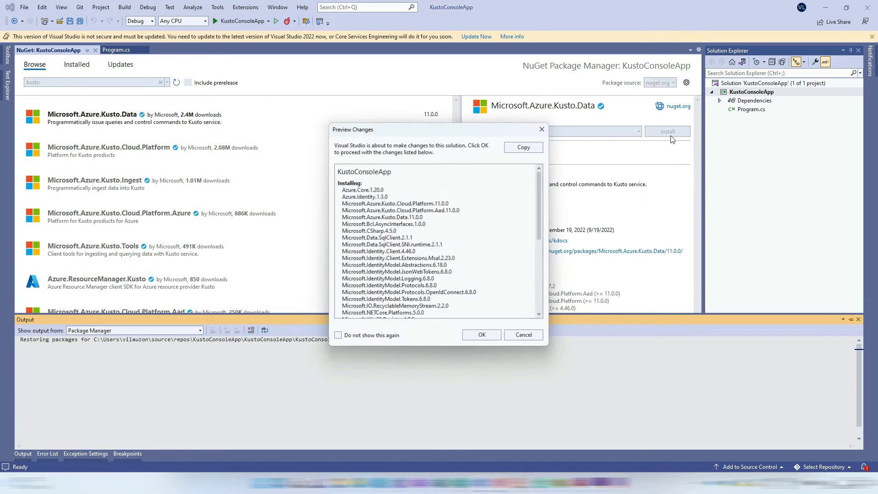
{"action": "left_click", "coordinate": [481, 332]}
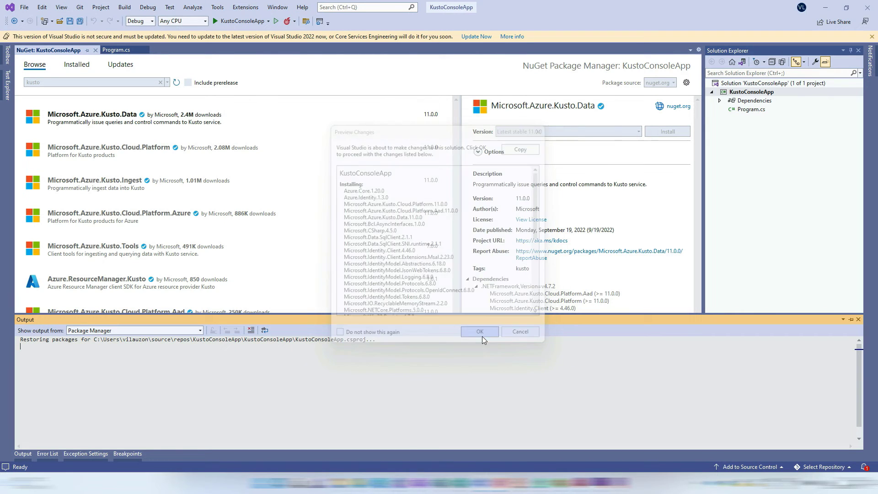
{"action": "left_click", "coordinate": [478, 332]}
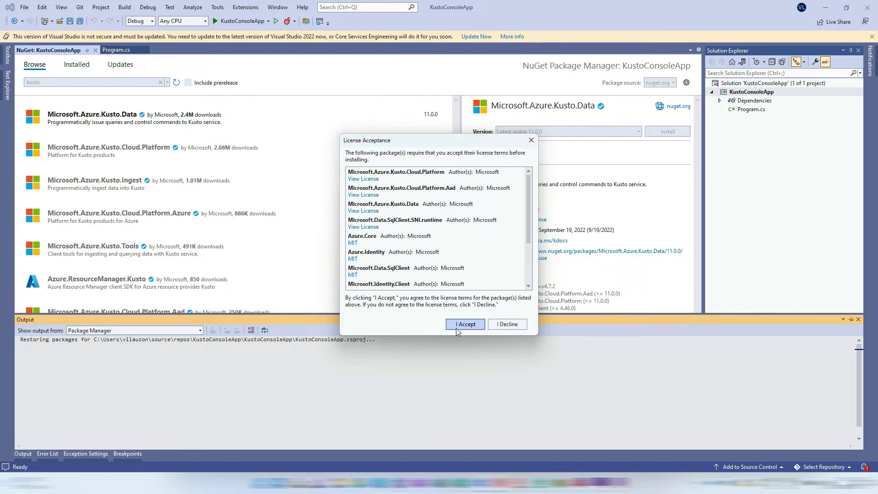
{"action": "left_click", "coordinate": [464, 324]}
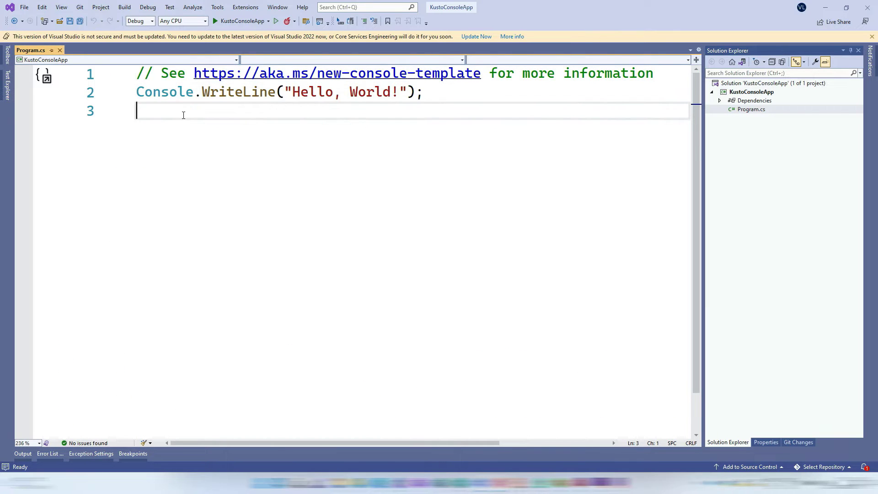
Step: Add KustoClientFactory.CreateCslQueryProvider() with the Kusto.Data.Net.Client using directive
{"action": "type", "text": "Kust"}
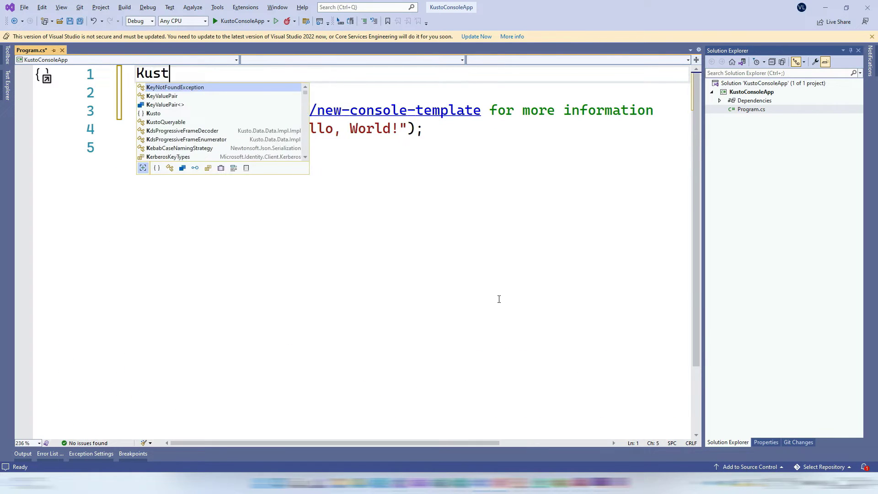
{"action": "type", "text": "oClientFactory"}
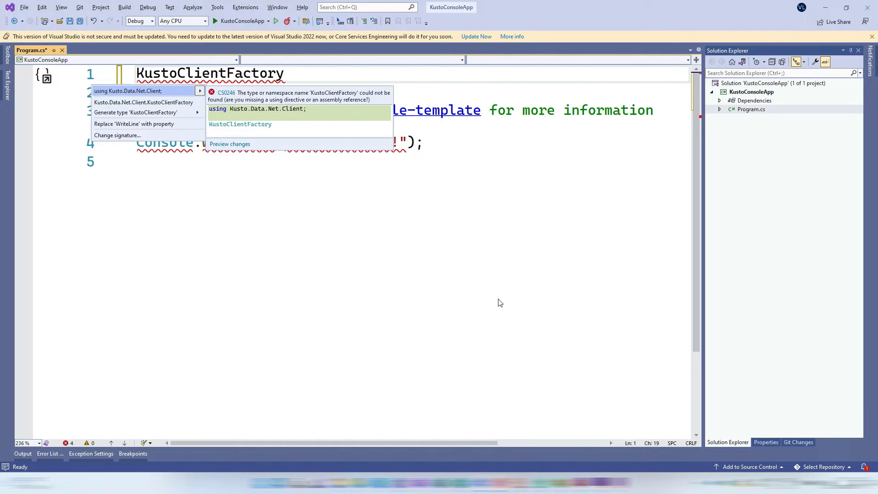
{"action": "left_click", "coordinate": [129, 91]}
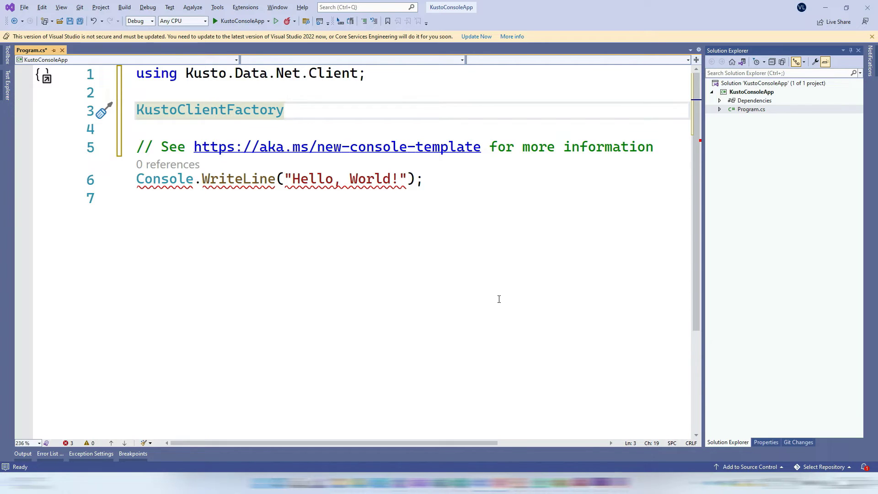
{"action": "type", "text": "."}
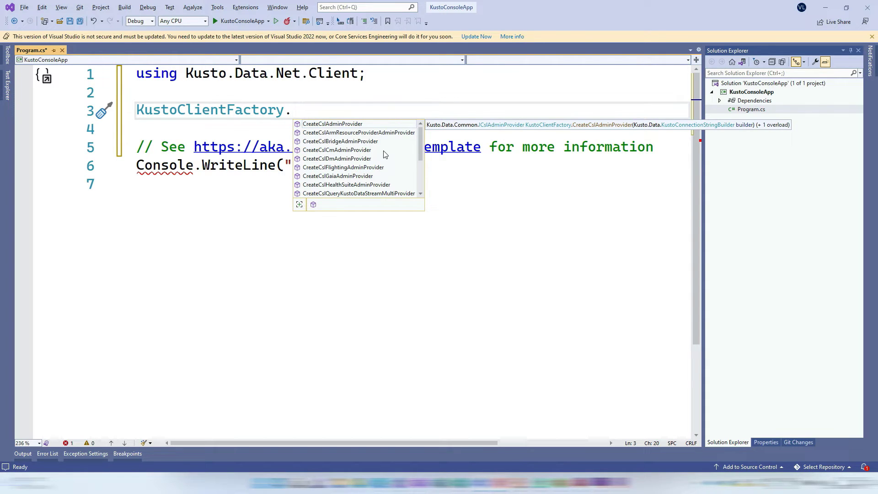
{"action": "type", "text": "query"}
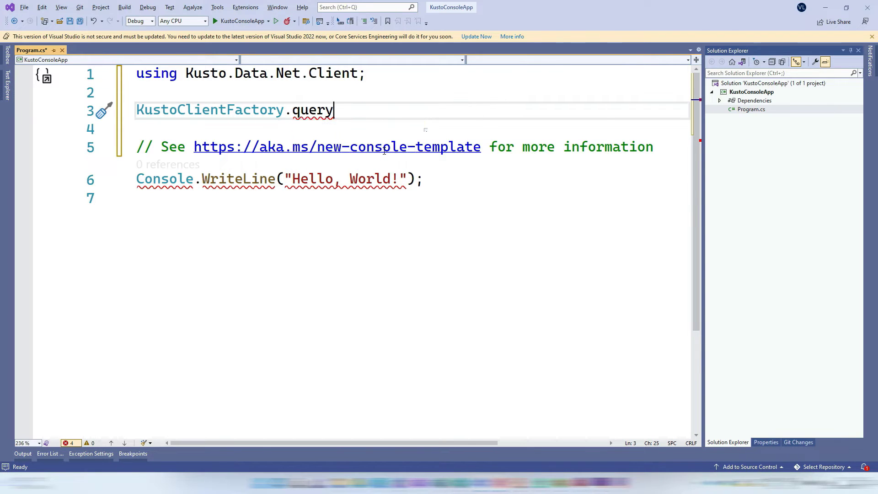
{"action": "type", "text": "CreateCslQueryProvider()"}
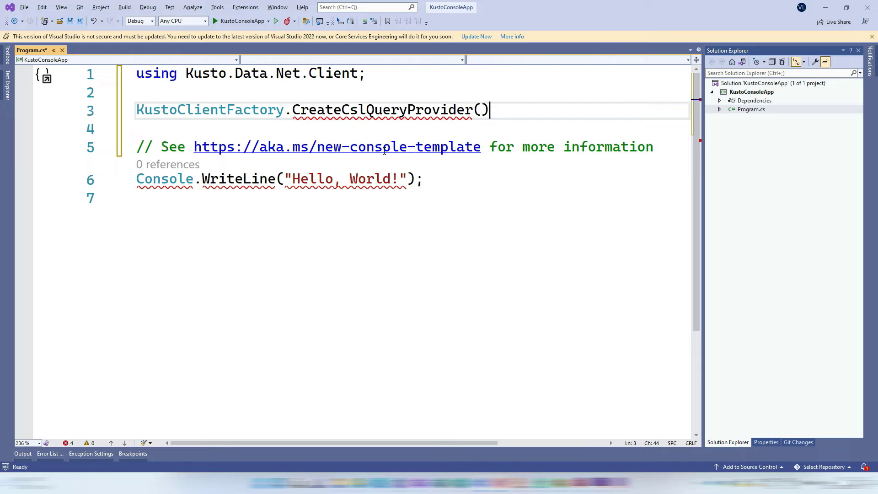
{"action": "type", "text": ";"}
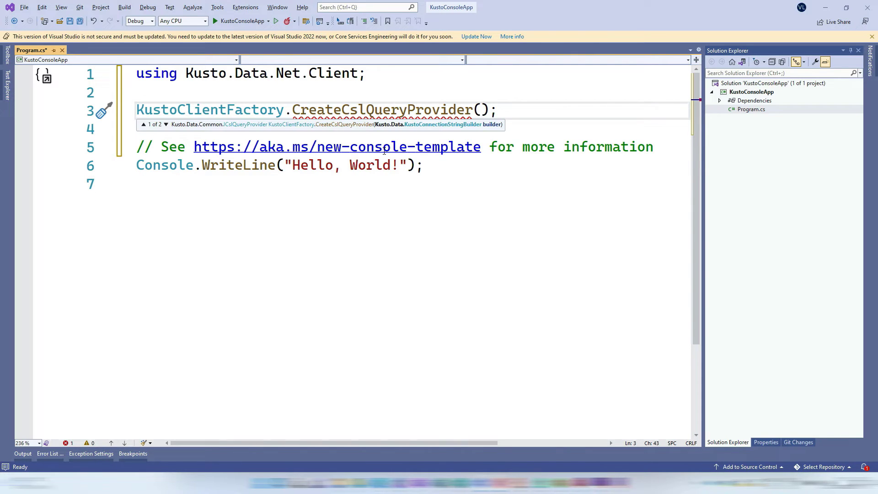
Step: Declare var builder = new KustoConnectionStringBuilder("") and select the cluster URI to copy
{"action": "type", "text": "var"}
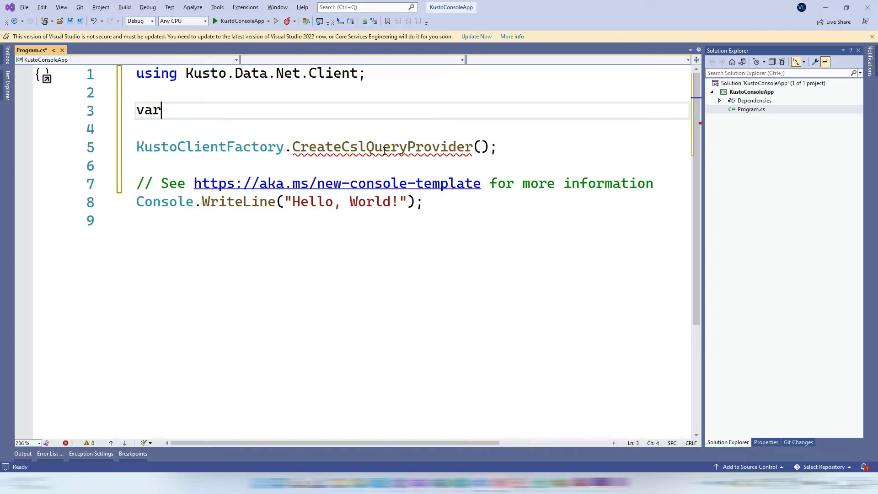
{"action": "type", "text": "builder ="}
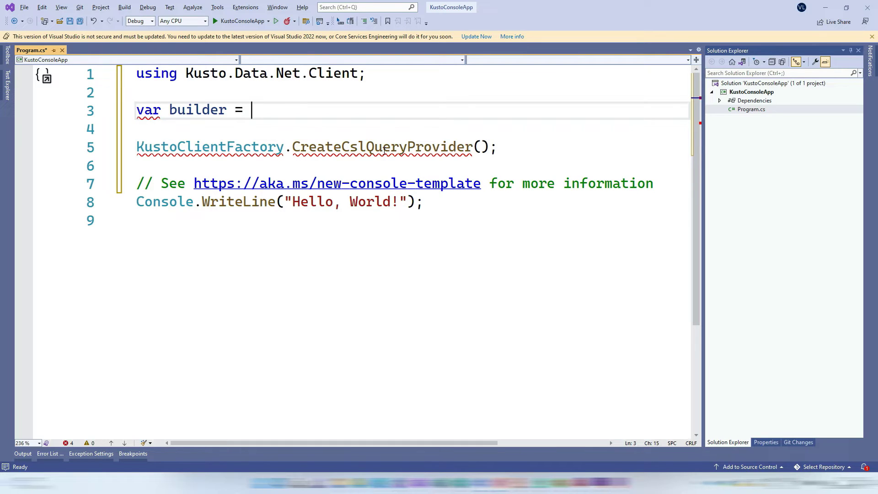
{"action": "type", "text": "new build"}
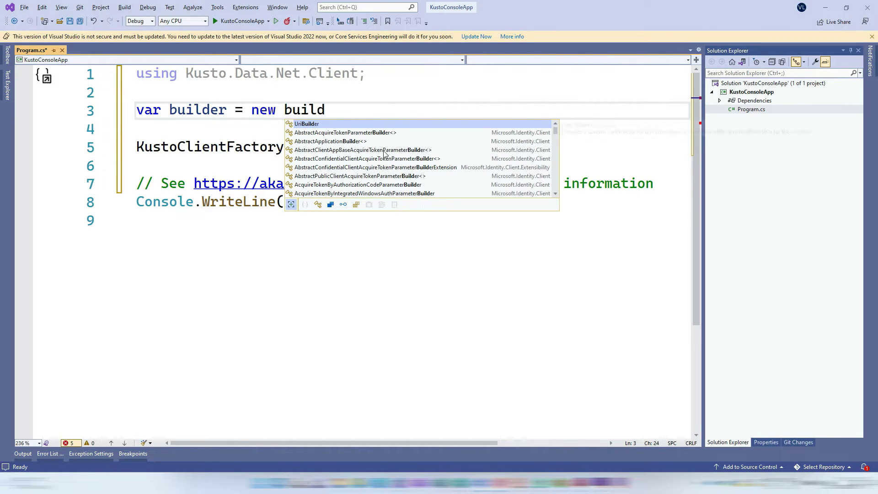
{"action": "type", "text": "kustoC"}
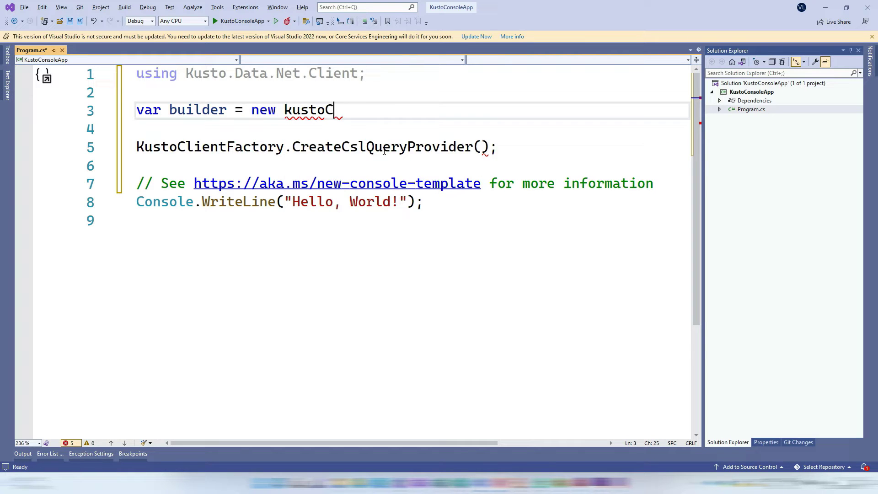
{"action": "type", "text": "on"}
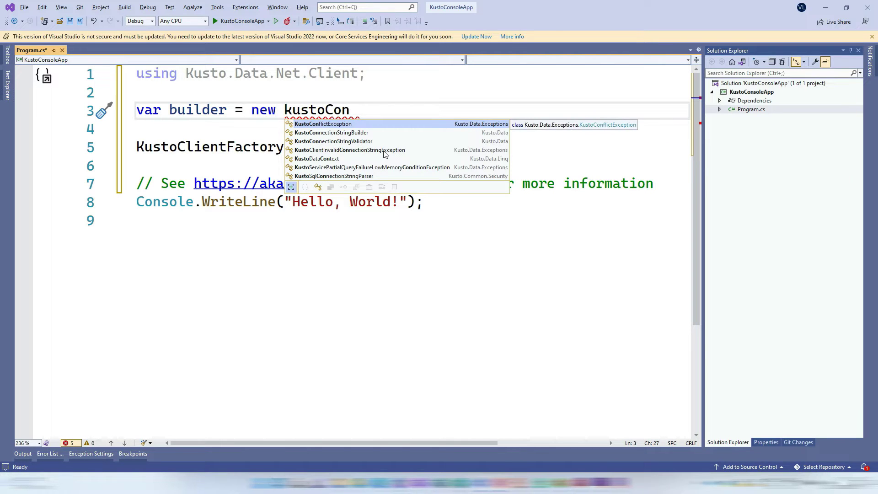
{"action": "type", "text": "KustoConnectionStringBuilder();"}
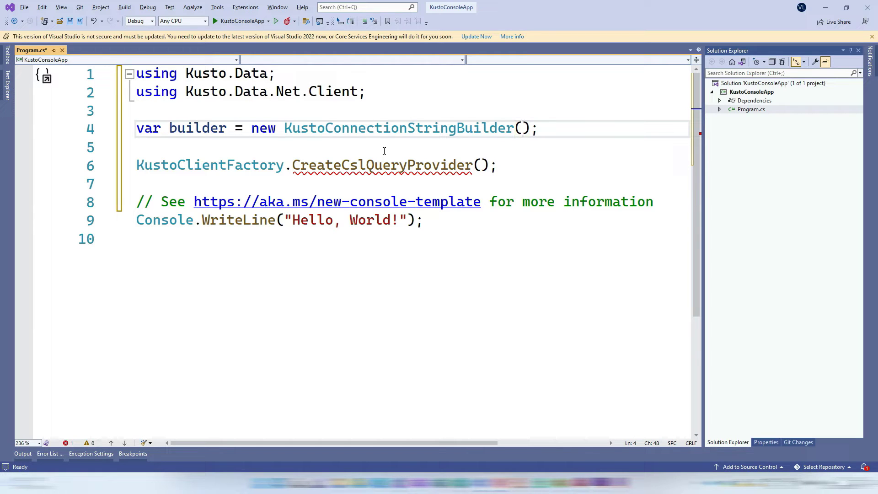
{"action": "type", "text": "\"\""}
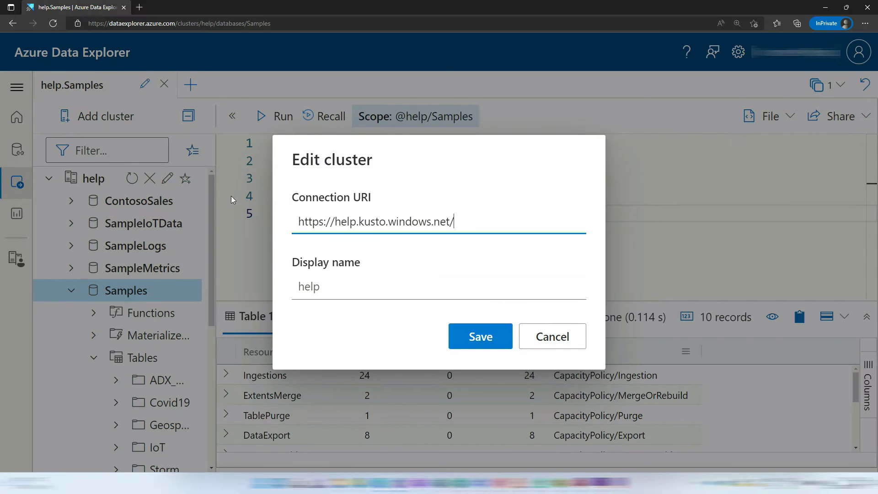
{"action": "triple_click", "coordinate": [375, 221]}
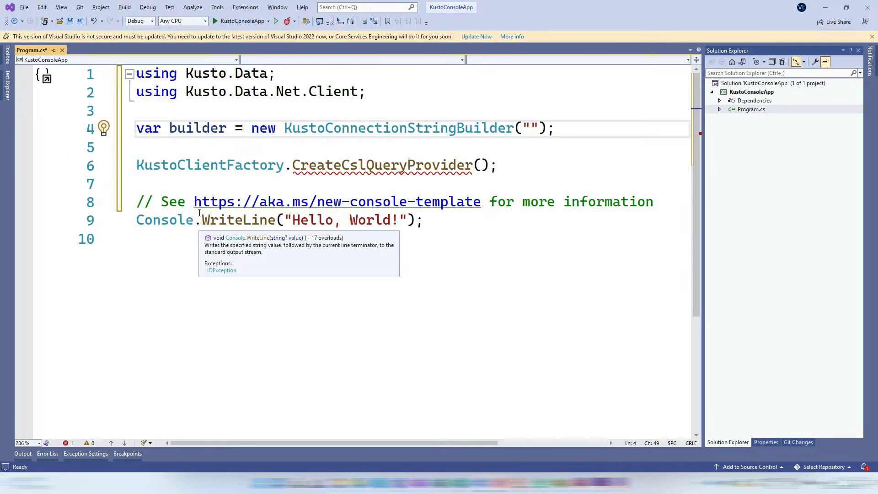
{"action": "type", "text": "https://help.kusto.windows.net/"}
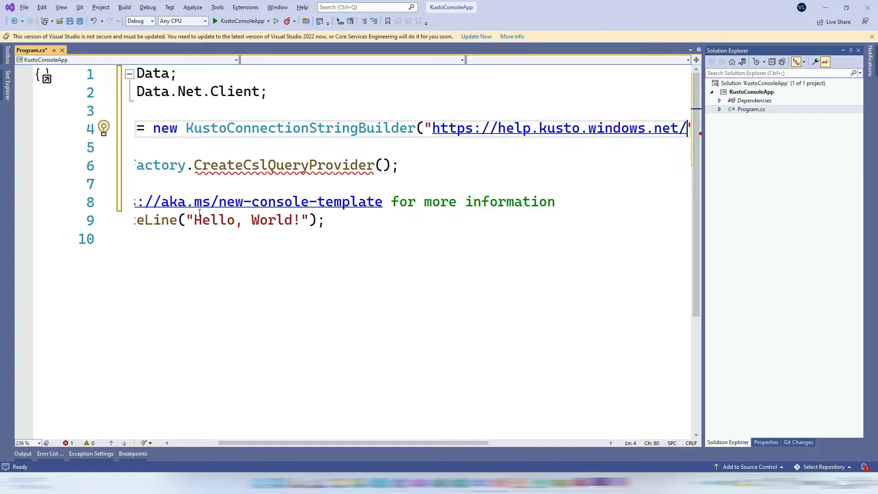
{"action": "type", "text": "Samples"}
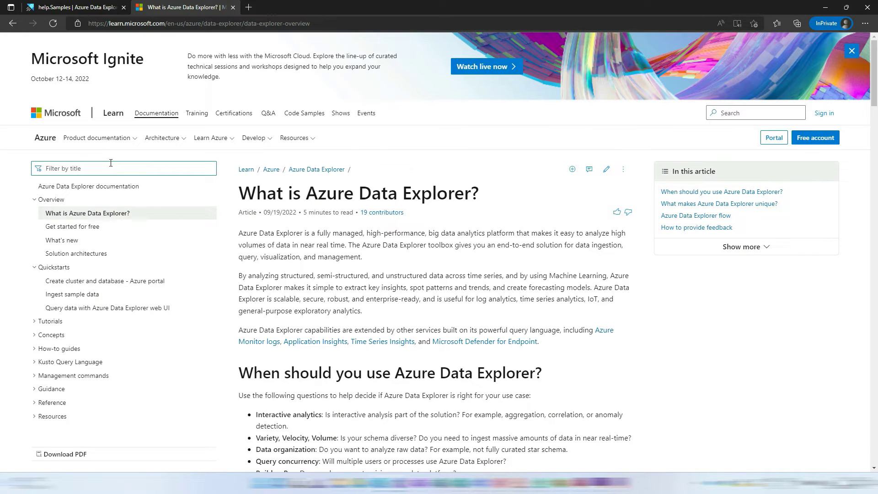
Step: Filter Microsoft Learn for 'connection string' and review Kusto connection strings' user authentication properties
{"action": "type", "text": "connection string"}
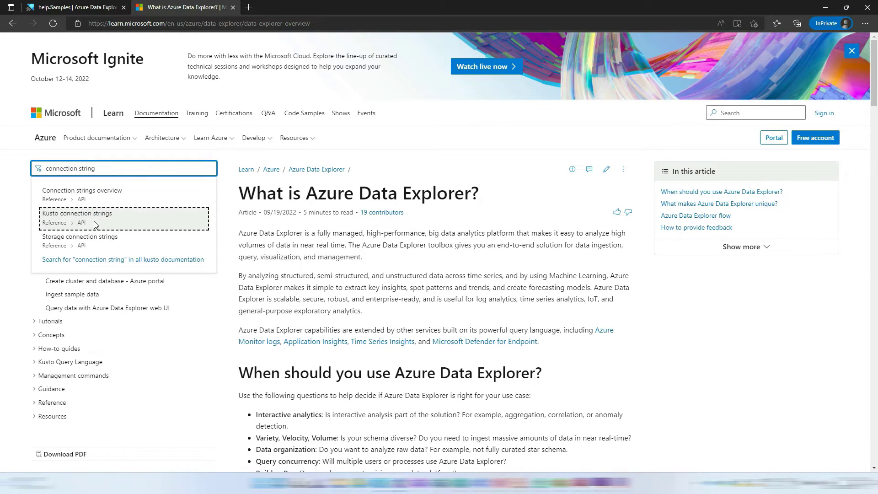
{"action": "left_click", "coordinate": [76, 213]}
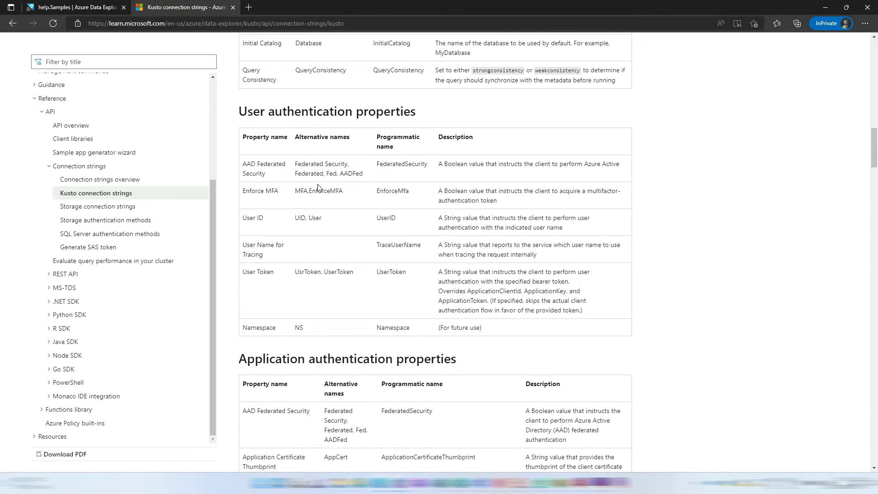
{"action": "scroll", "scroll_direction": "down", "scroll_amount": 3}
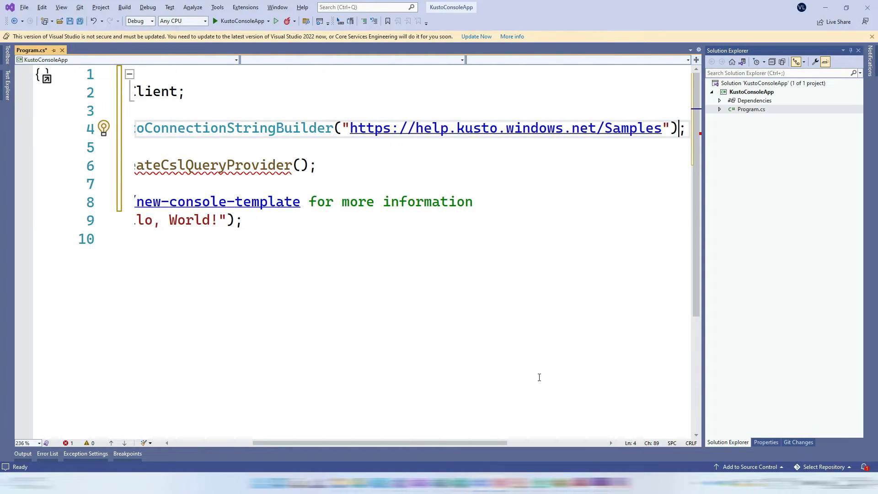
Step: Chain .WithAadAzCliAuthentication() on the builder and add a blank line before CreateCslQueryProvider
{"action": "type", "text": ".;"}
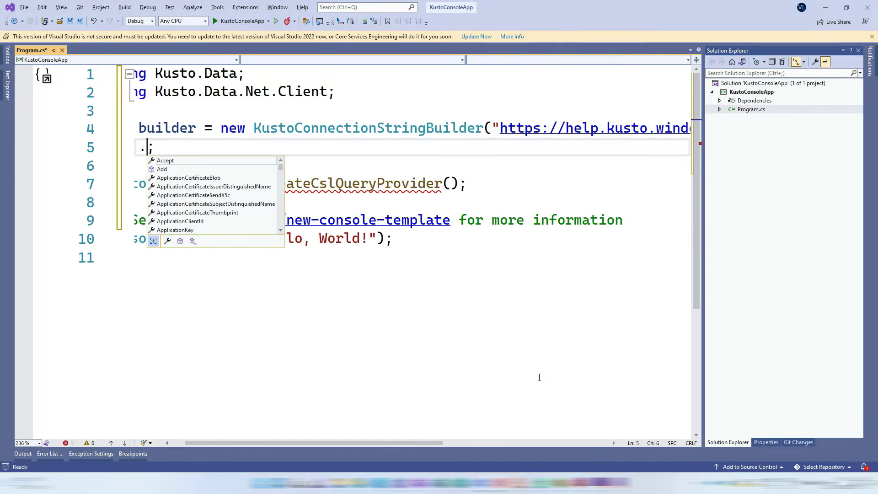
{"action": "mouse_move", "coordinate": [166, 161]}
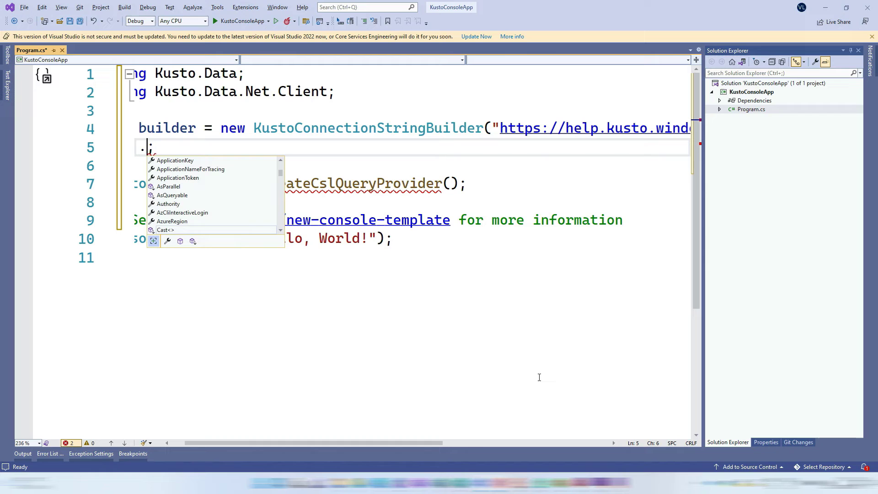
{"action": "type", "text": "wit"}
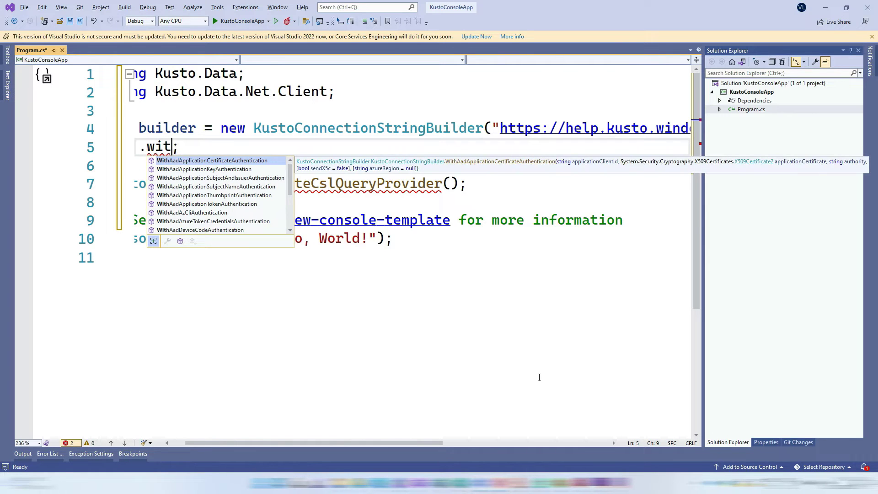
{"action": "type", "text": "h"}
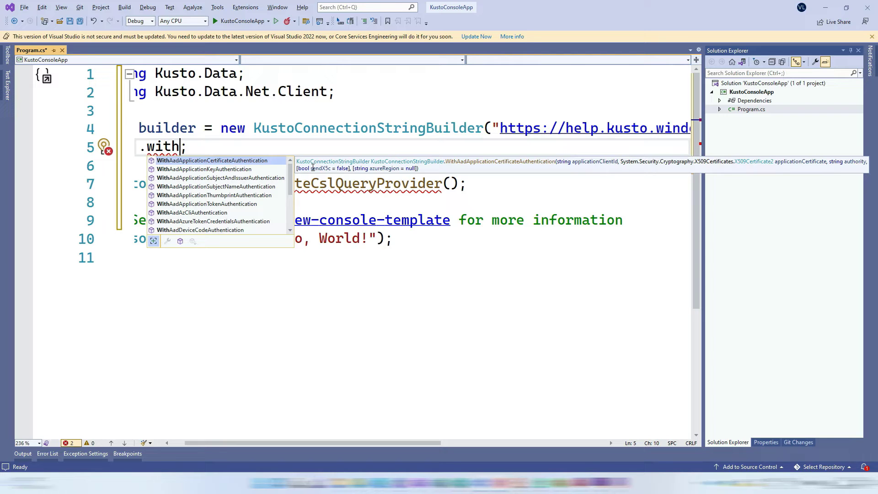
{"action": "mouse_move", "coordinate": [182, 211]}
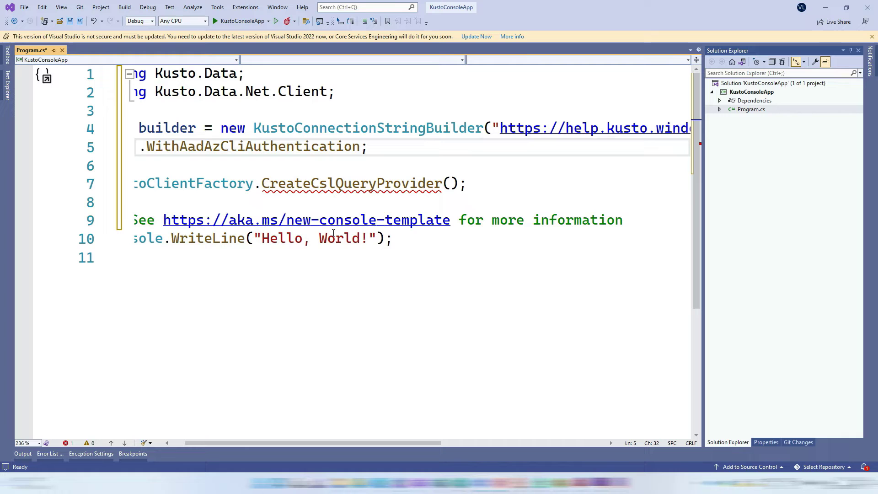
{"action": "type", "text": "()"}
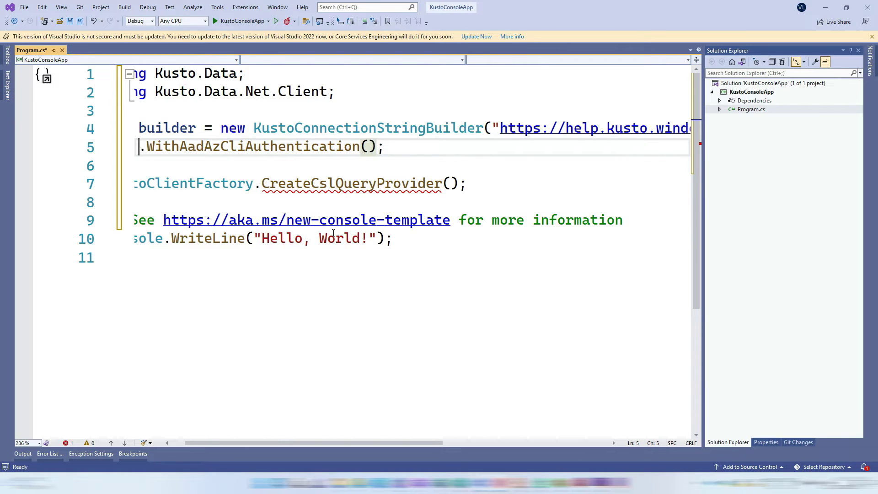
{"action": "scroll", "scroll_direction": "left", "scroll_amount": 3}
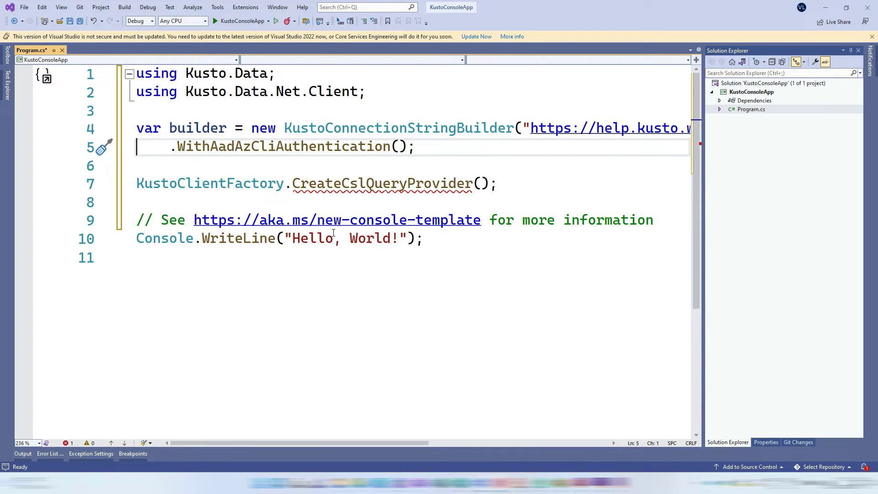
{"action": "key", "text": "Enter"}
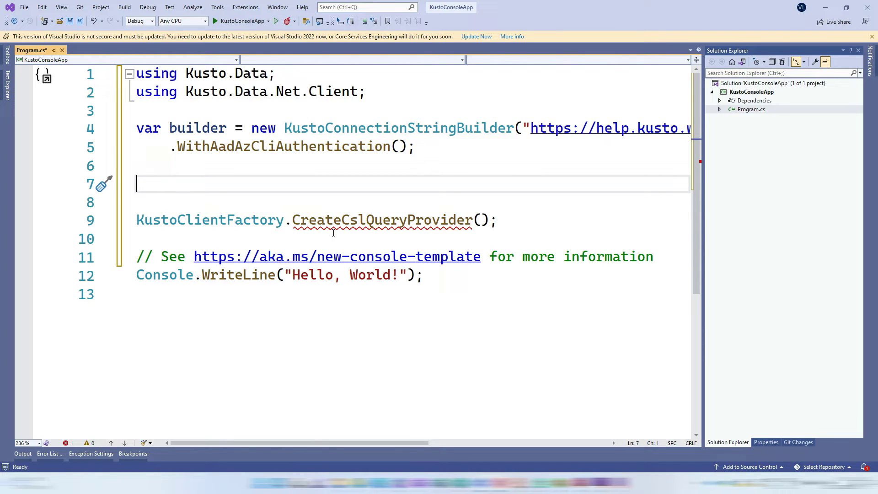
Step: Write Console.WriteLine($"Connection String: {builder.ToString()}") before creating the query provider
{"action": "type", "text": "Console.W"}
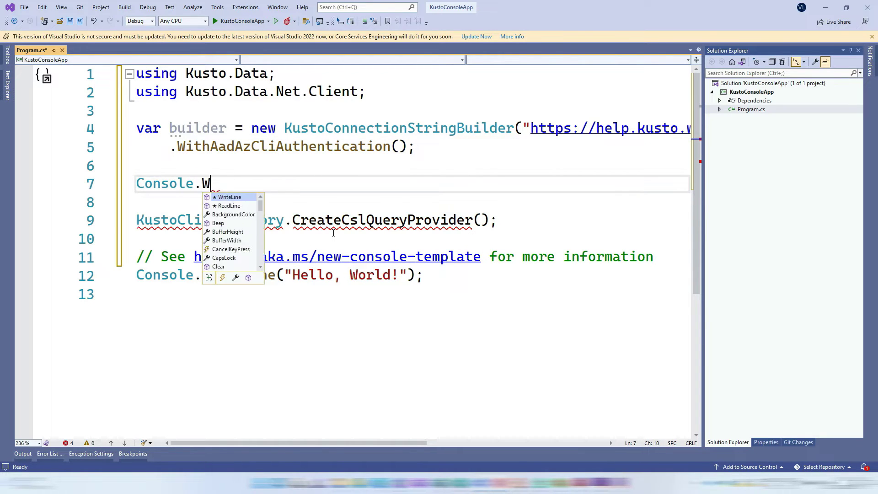
{"action": "key", "text": "Tab"}
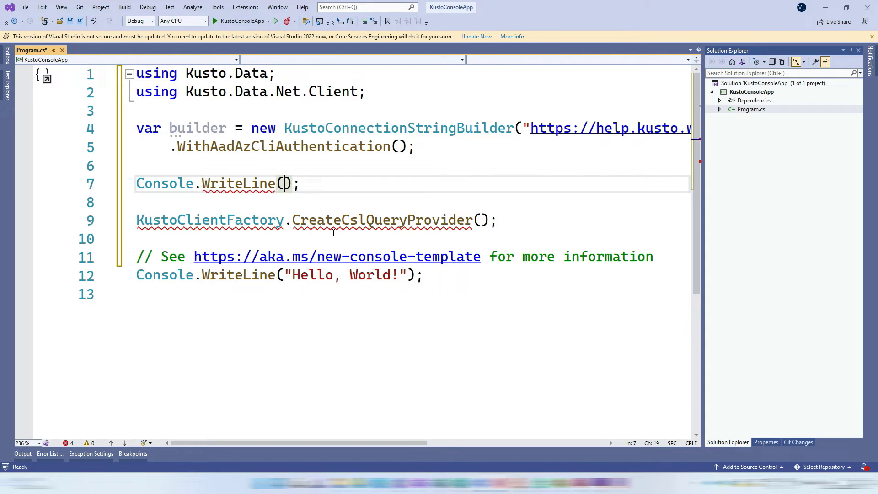
{"action": "type", "text": "builder.tost"}
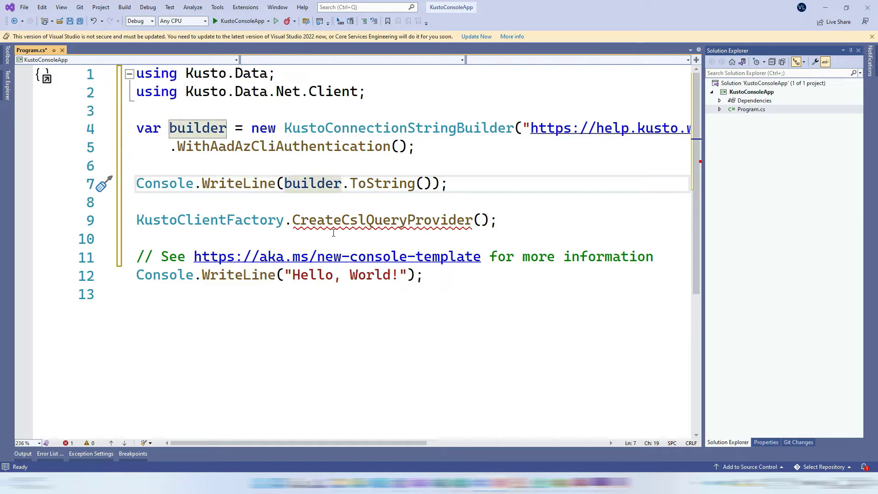
{"action": "type", "text": "$\"{"}
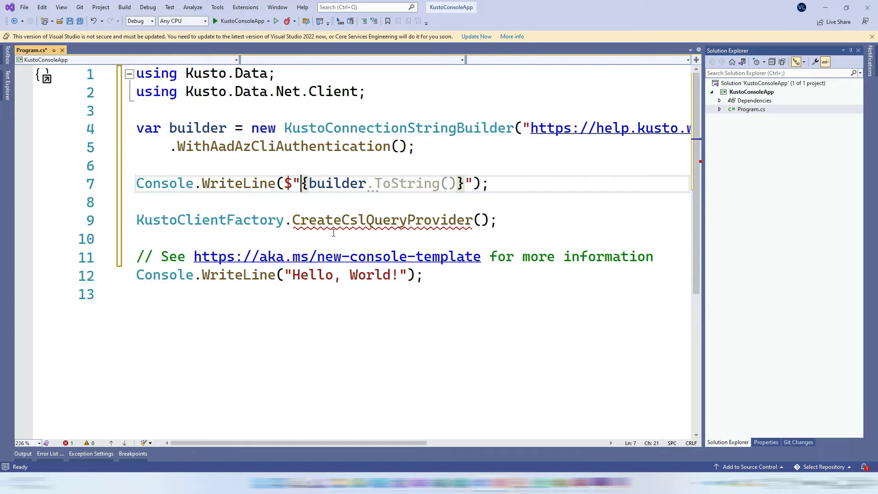
{"action": "type", "text": "Connection String:"}
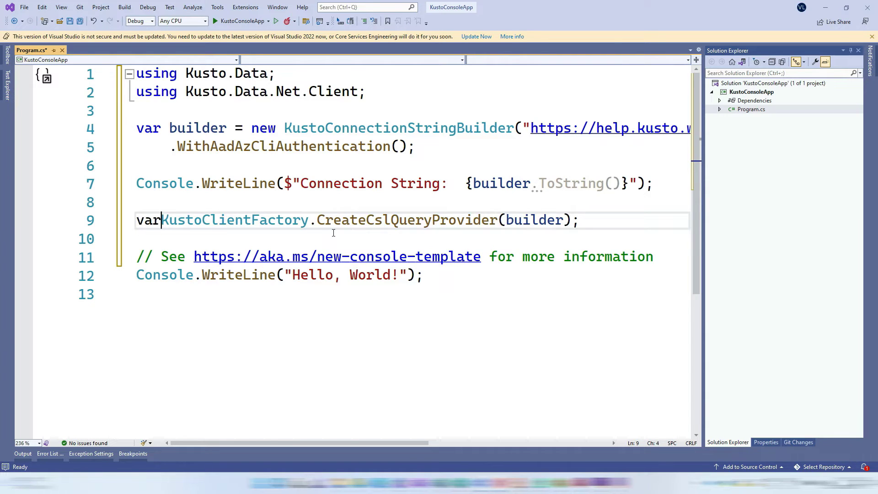
Step: Assign the query provider to var provider and start the provider query call statement
{"action": "type", "text": "\" \""}
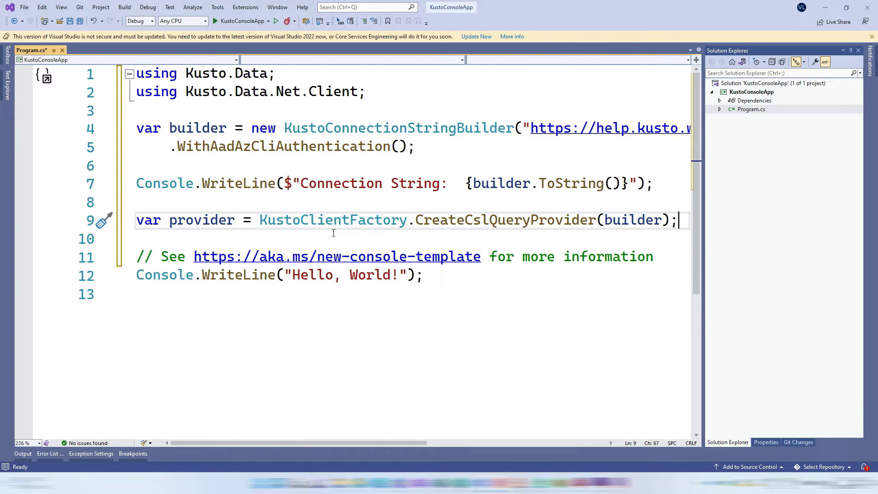
{"action": "type", "text": "provider"}
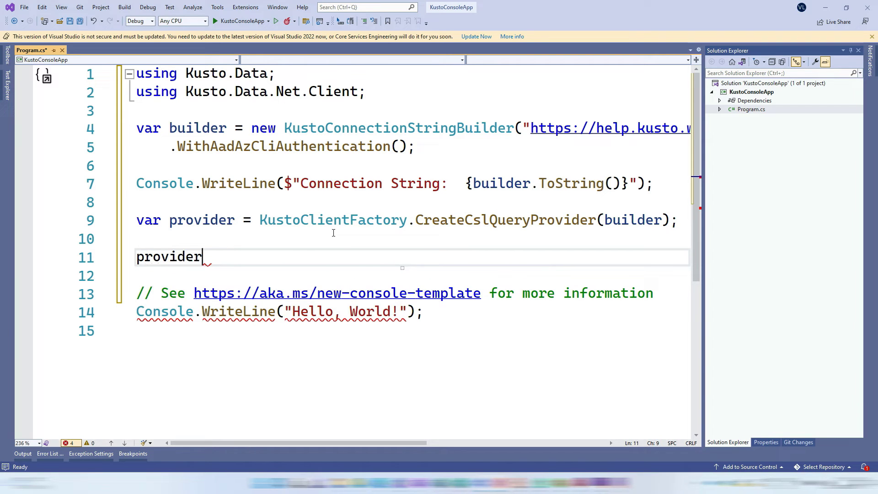
{"action": "type", "text": ".que"}
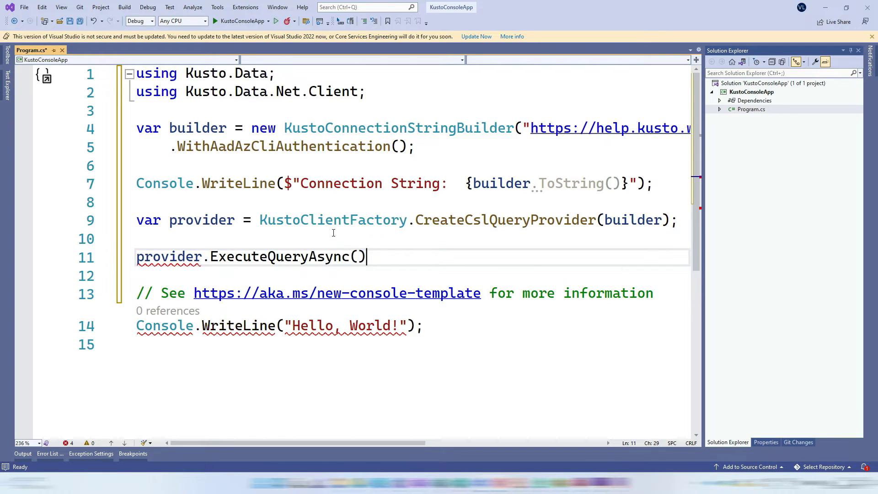
{"action": "type", "text": ";"}
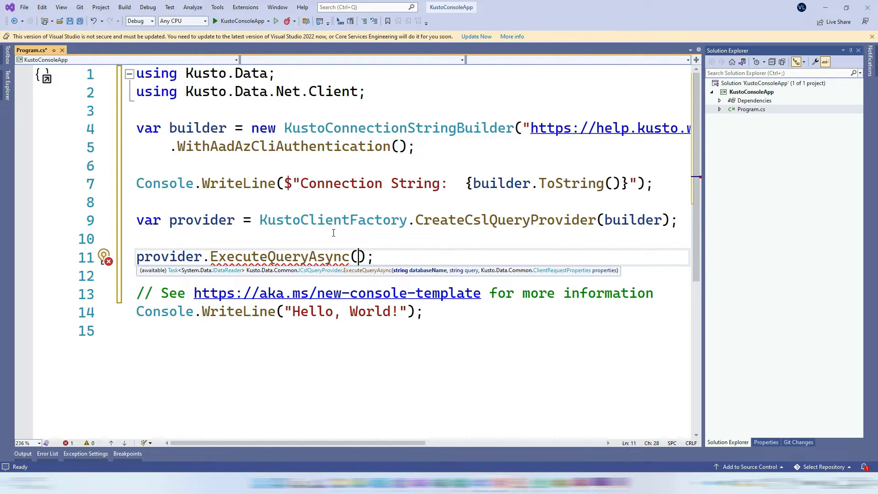
Step: Pass two empty strings and new ClientRequestProperties() to provider.ExecuteQueryAsync
{"action": "type", "text": "\","}
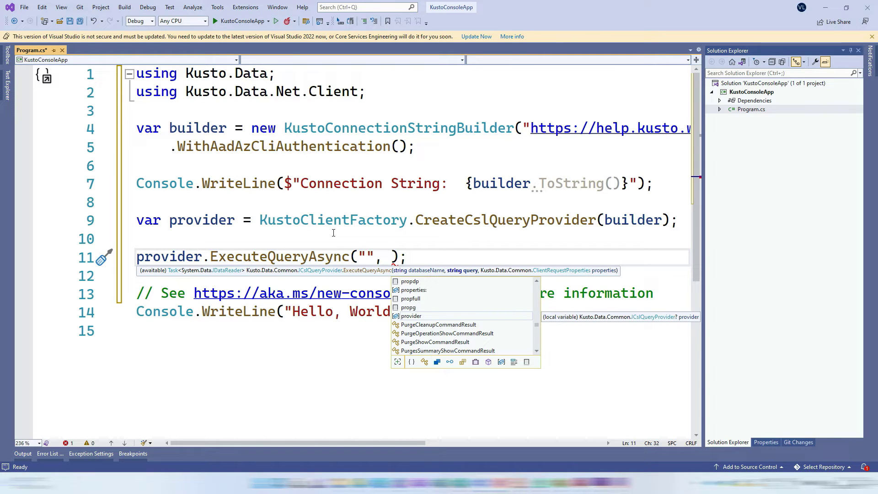
{"action": "type", "text": "\"\", new Clien"}
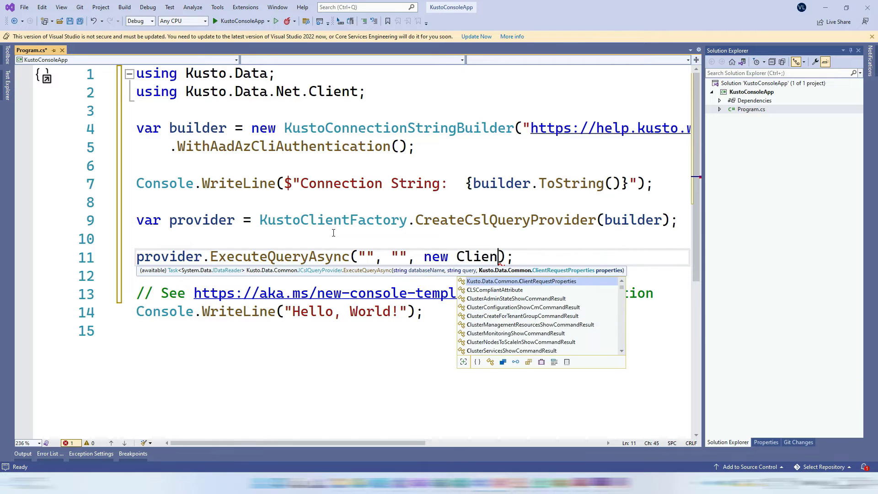
{"action": "key", "text": "tab"}
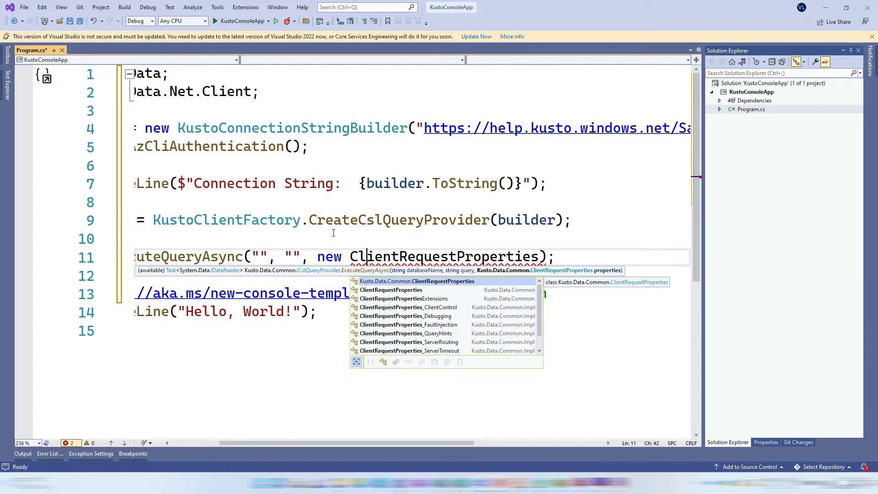
{"action": "type", "text": "()"}
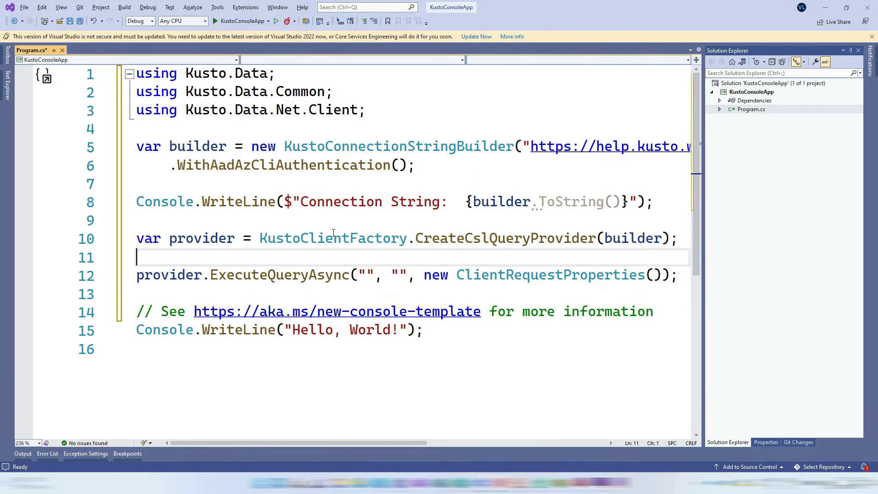
Step: Declare var queryText = $@"..." holding the demo_clustering1 summarize-by-ScaleUnit query
{"action": "type", "text": "var qu"}
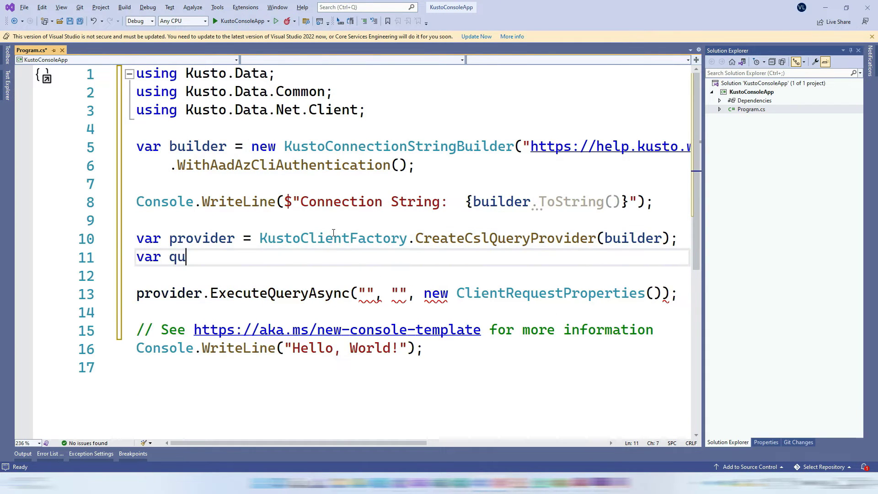
{"action": "type", "text": "eryText ="}
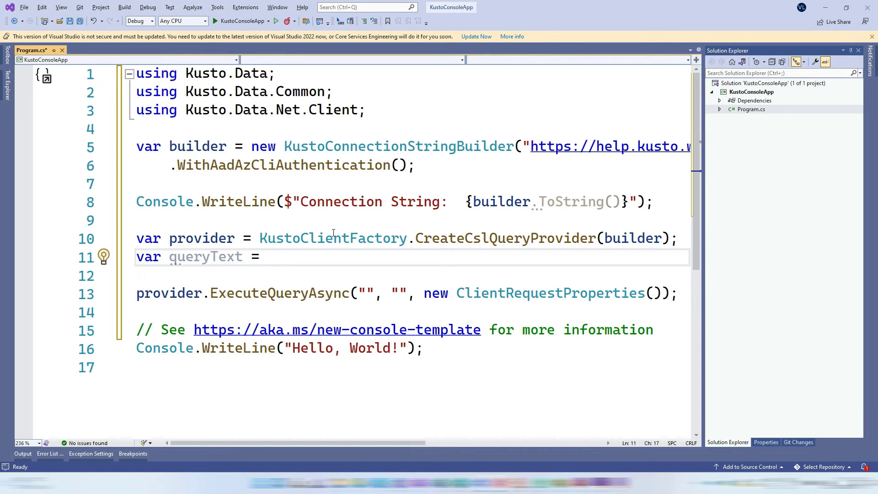
{"action": "type", "text": "$@\"\";"}
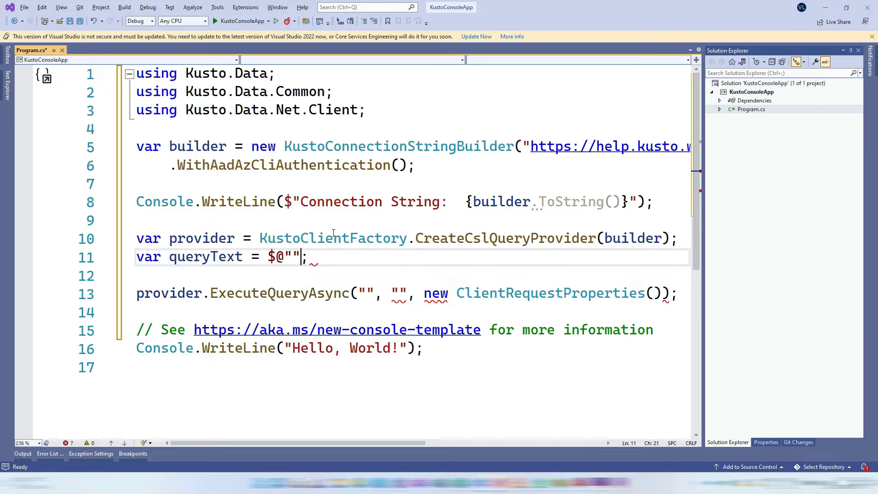
{"action": "type", "text": "demo_clustering1"}
{"action": "left_click", "coordinate": [411, 293]}
{"action": "type", "text": "queryText"}
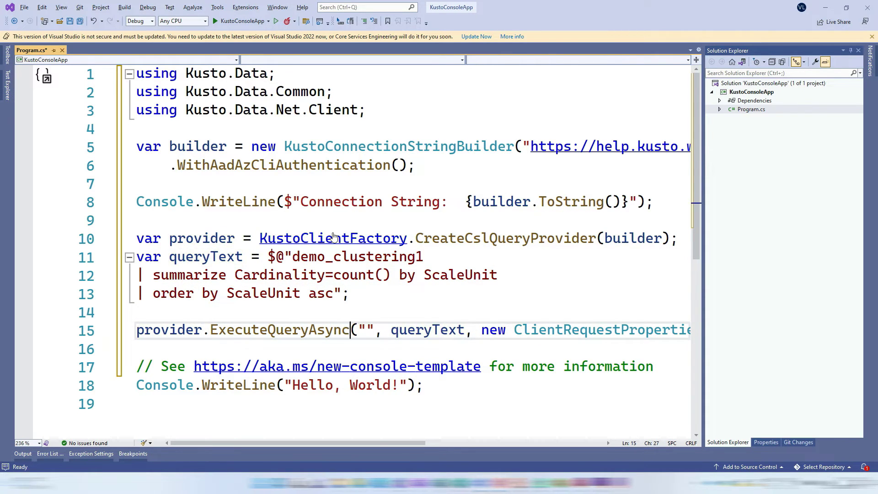
Step: Pass queryText to ExecuteQueryAsync with each argument on its own line and begin a new var
{"action": "key", "text": "Enter"}
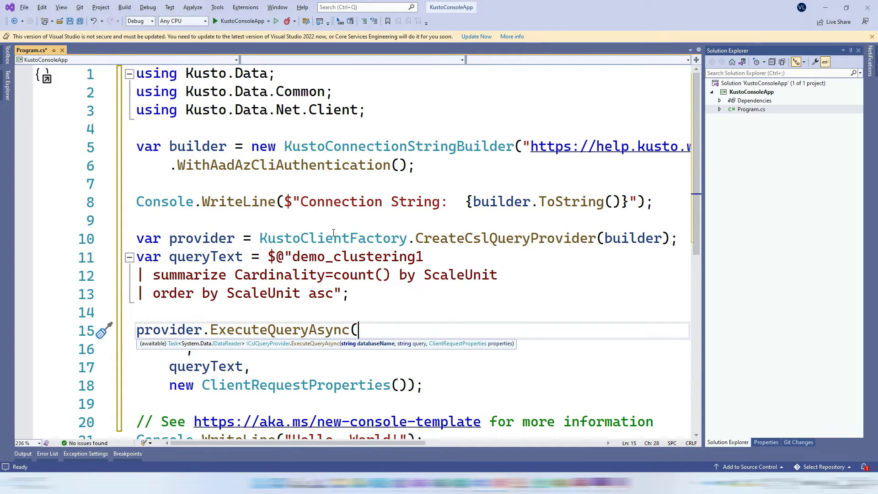
{"action": "type", "text": "var"}
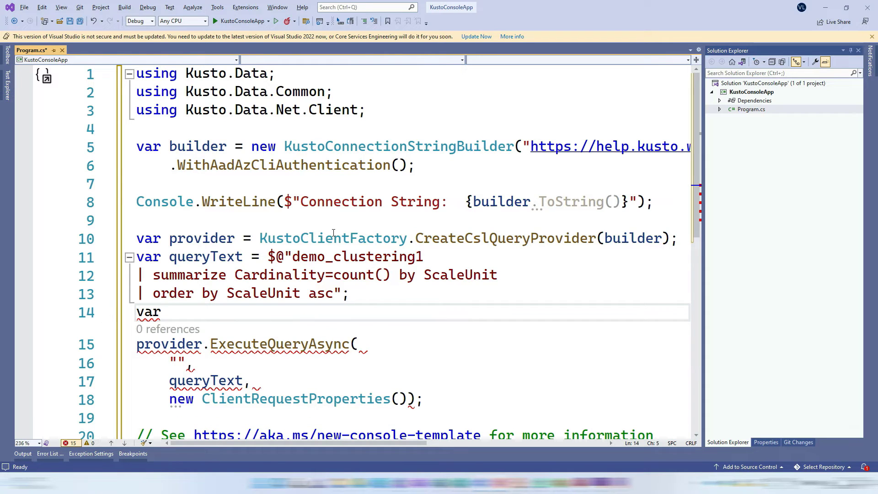
Step: Store the awaited ExecuteQueryAsync result in var reader and select asc in the query for removal
{"action": "type", "text": "reader = provider.ExecuteQueryAsync("}
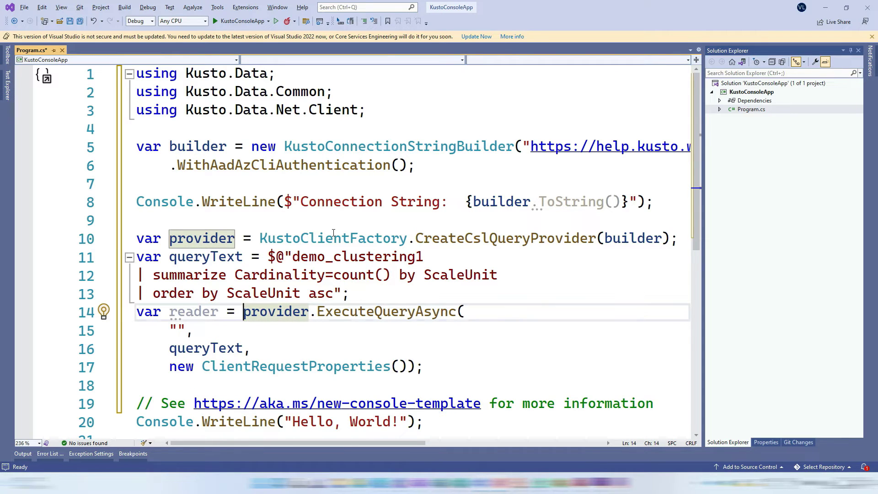
{"action": "scroll", "scroll_direction": "down", "scroll_amount": 3}
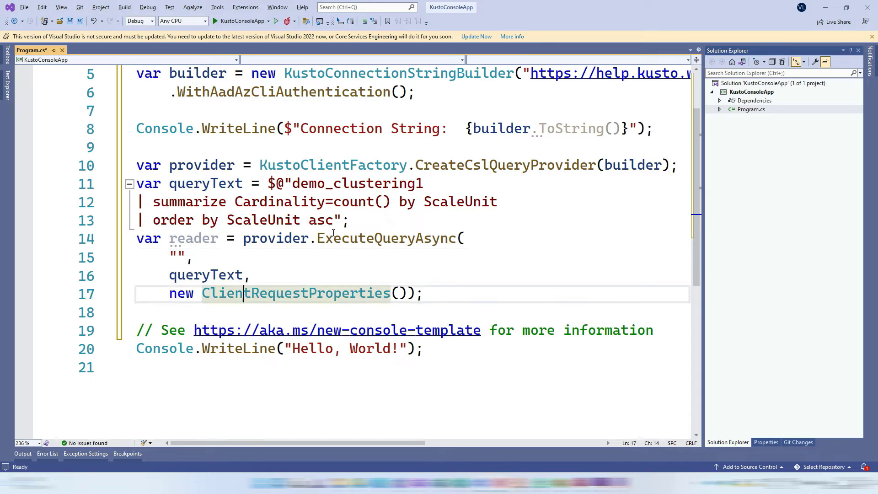
{"action": "type", "text": "await"}
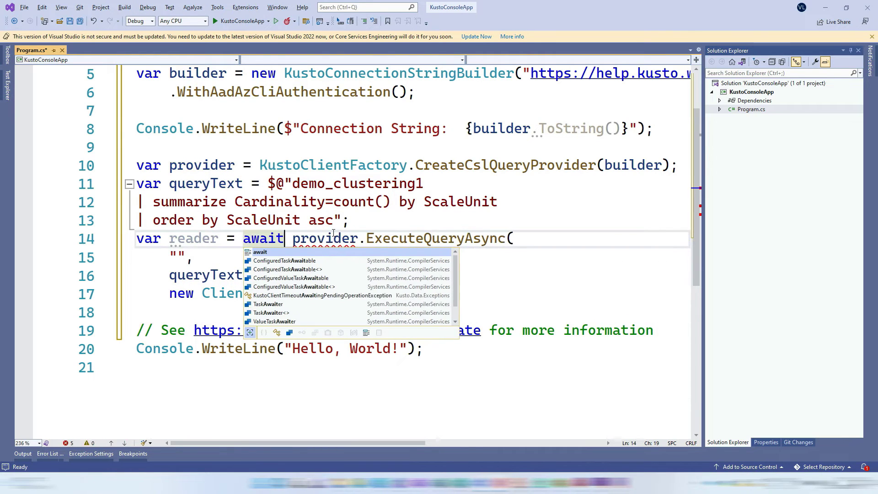
{"action": "key", "text": "Escape"}
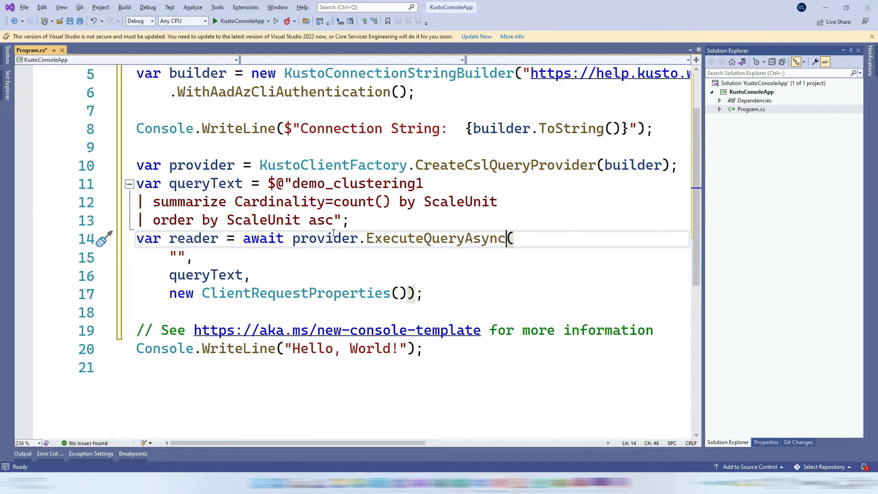
{"action": "double_click", "coordinate": [435, 238]}
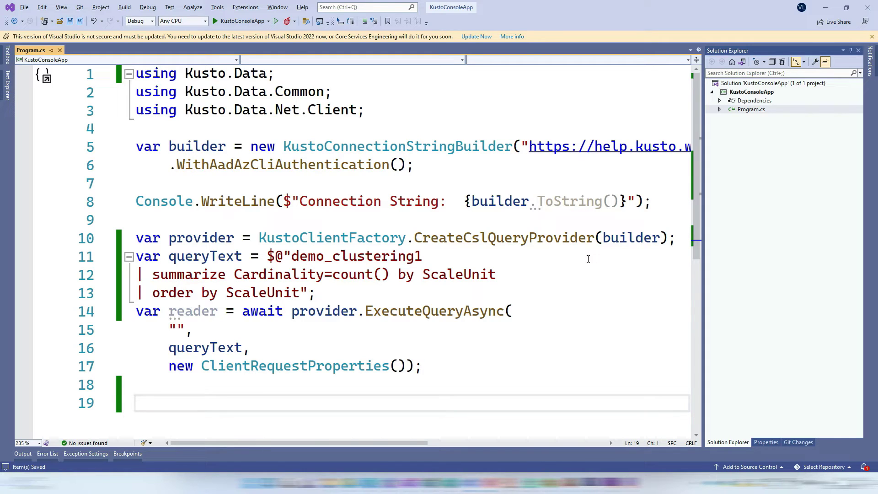
Step: Convert the reader results into var q via reader.ToEnumerableObjectArray()
{"action": "type", "text": "var"}
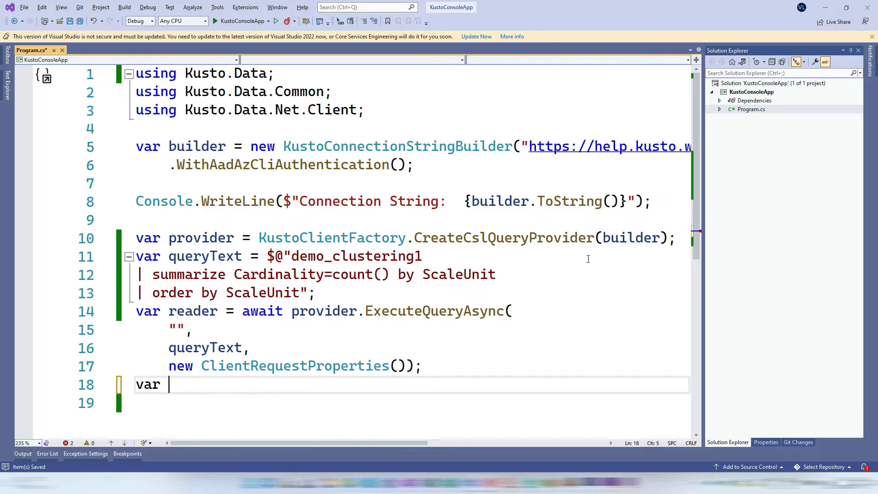
{"action": "type", "text": "q = re"}
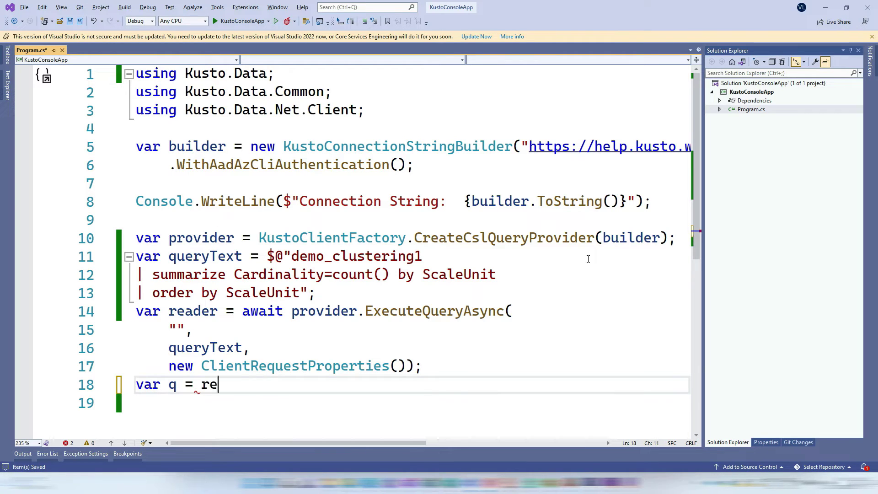
{"action": "type", "text": "ader.toen"}
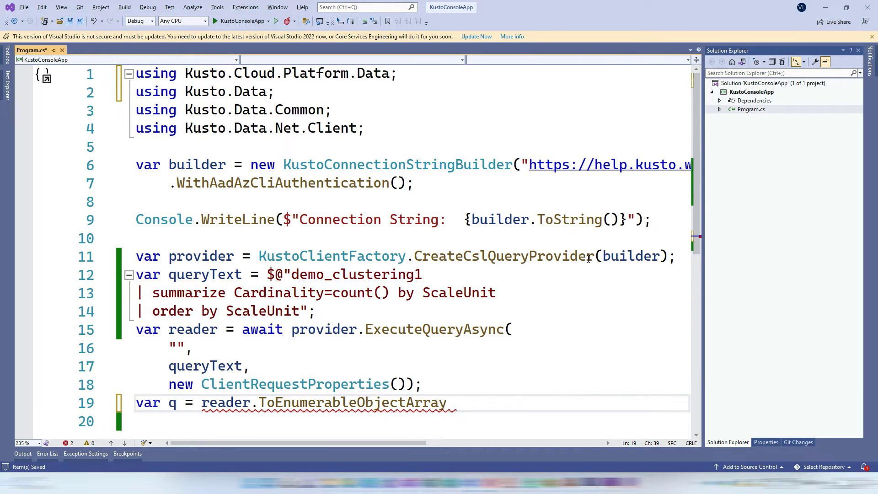
{"action": "type", "text": "();"}
{"action": "type", "text": "f"}
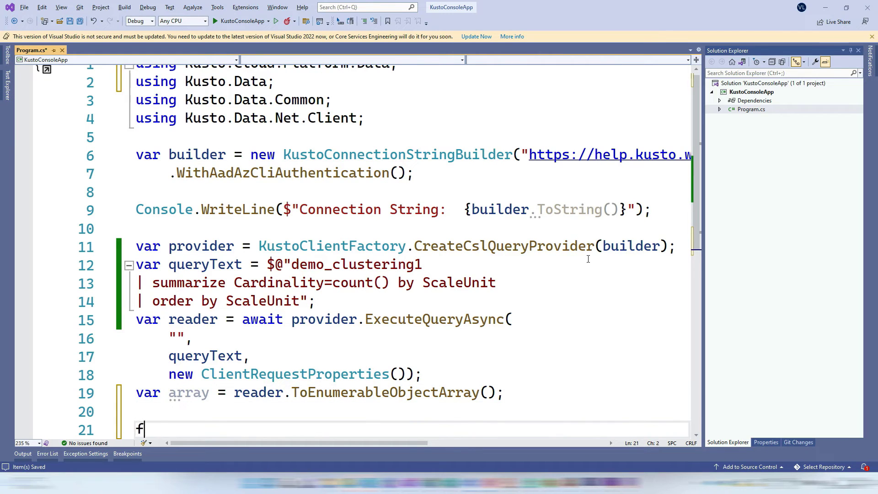
Step: Write a foreach loop printing $"{item[0]}, {item[1]}" for each result row
{"action": "type", "text": "oreach(var item in array"}
{"action": "type", "text": "Console.WriteLine($\"\");"}
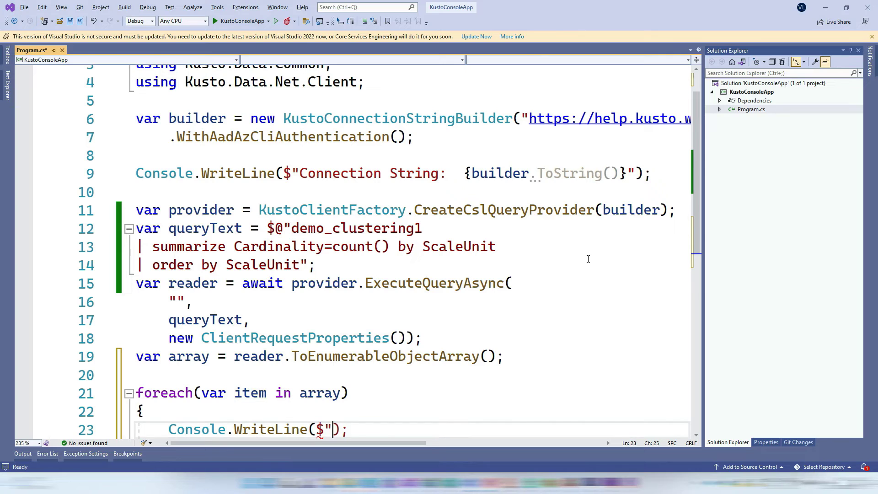
{"action": "type", "text": "{}\""}
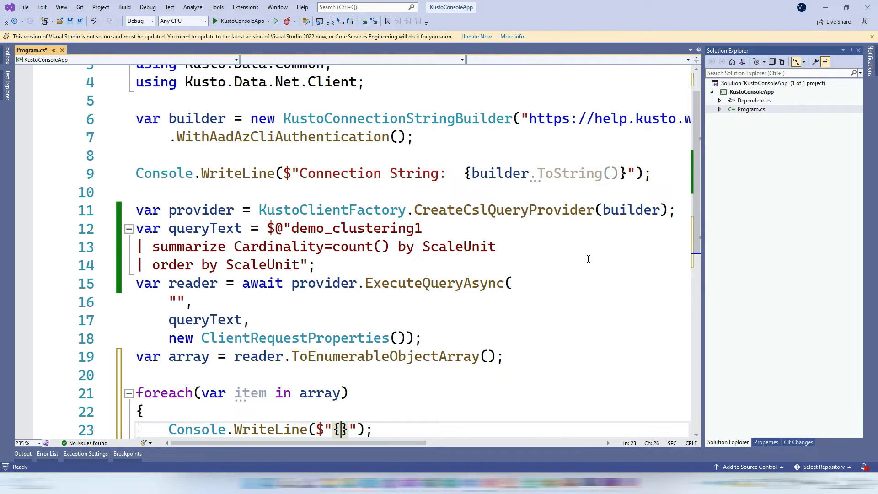
{"action": "type", "text": "item[0]"}
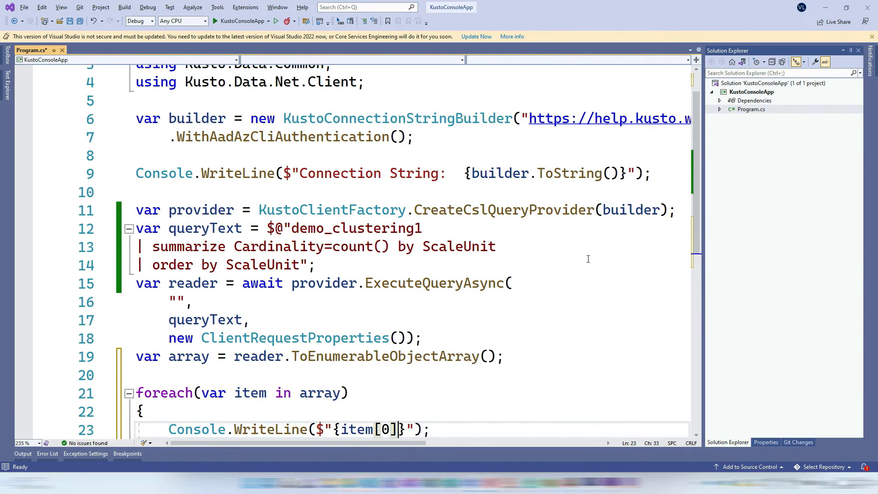
{"action": "type", "text": ","}
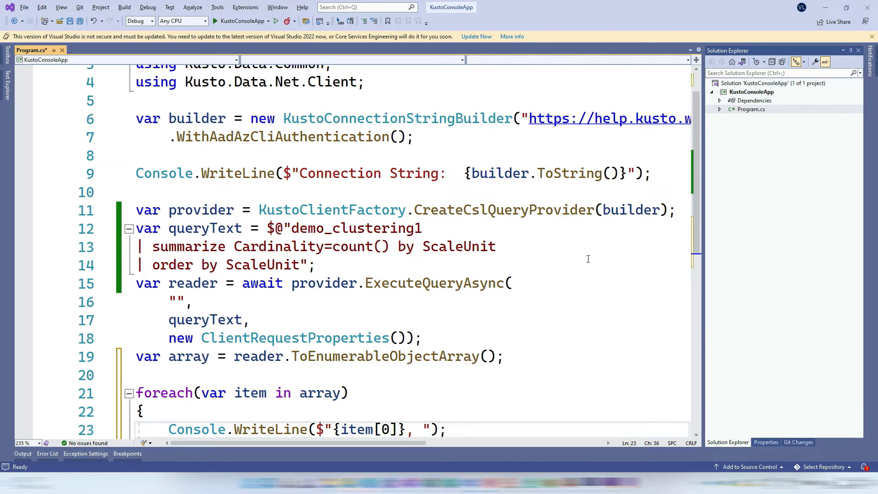
{"action": "type", "text": ", {item[]}"}
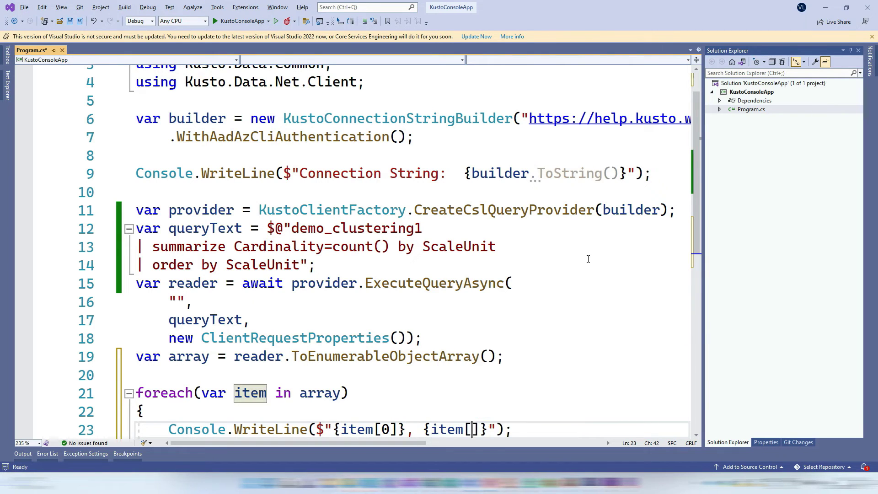
{"action": "type", "text": "1"}
{"action": "left_click", "coordinate": [228, 265]}
{"action": "type", "text": " asc"}
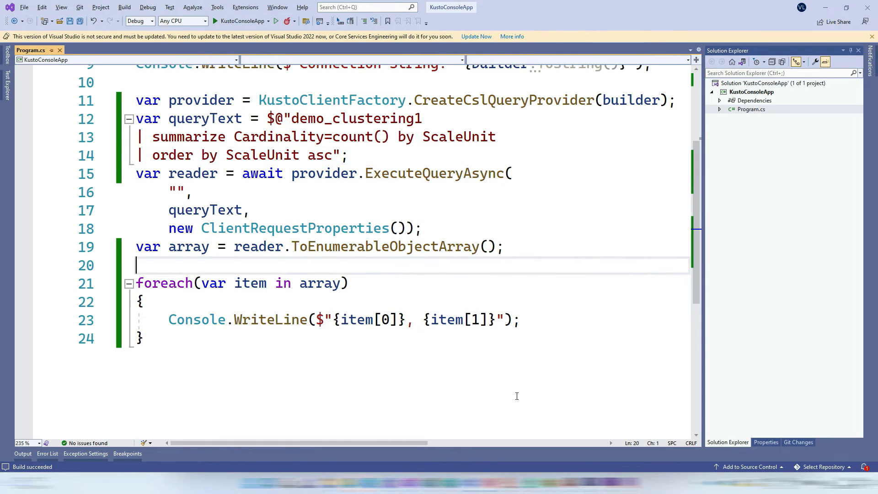
Step: Comment out the object-array conversion and add a while(reader.Read()) loop with a body block
{"action": "key", "text": "ctrl+k ctrl+c"}
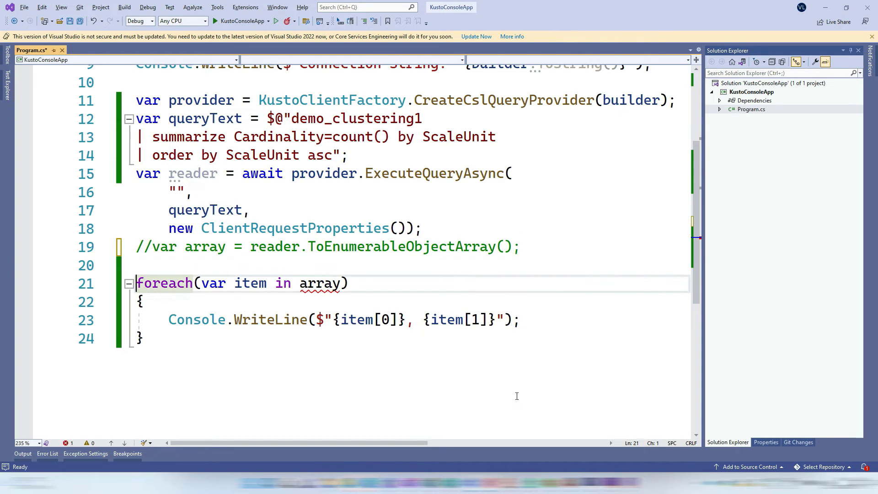
{"action": "type", "text": "w"}
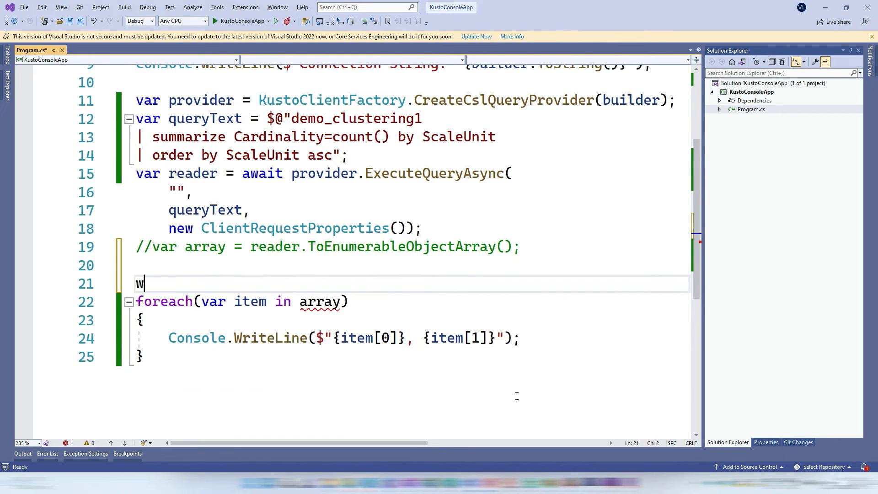
{"action": "type", "text": "hile(reader.Read())"}
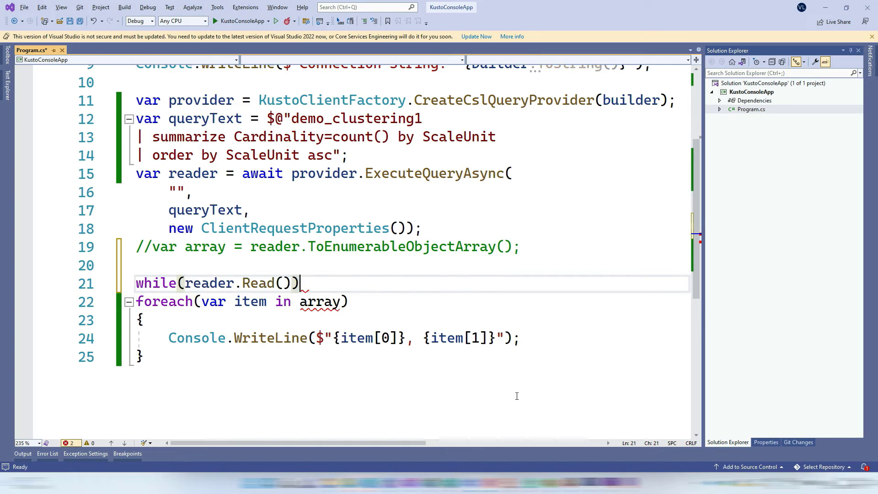
{"action": "key", "text": "Enter"}
{"action": "type", "text": "{"}
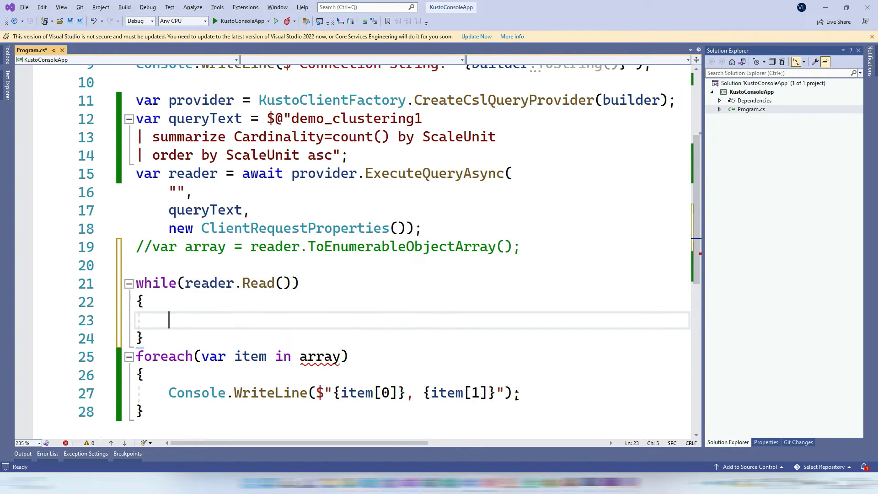
Step: Print reader["Cardinality"] and reader["ScaleUnit"] with Console.WriteLine inside the loop
{"action": "type", "text": "C"}
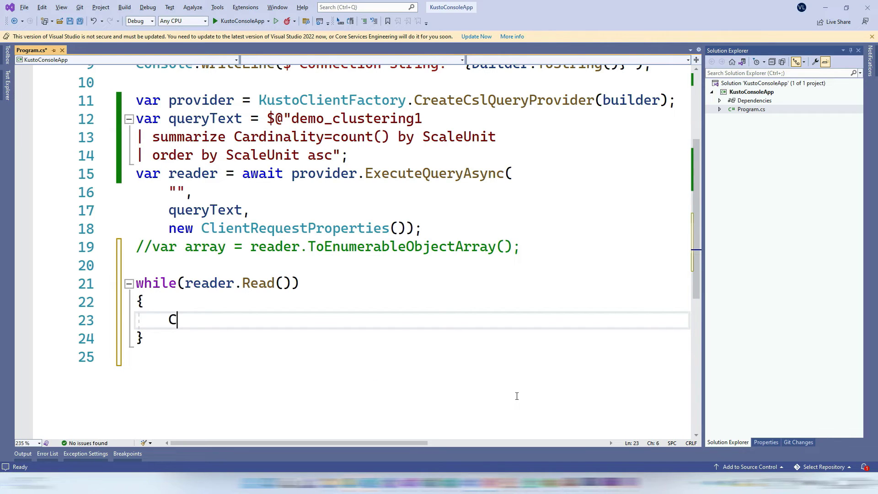
{"action": "type", "text": "onsole.WriteLine($\"{reader[]}\");"}
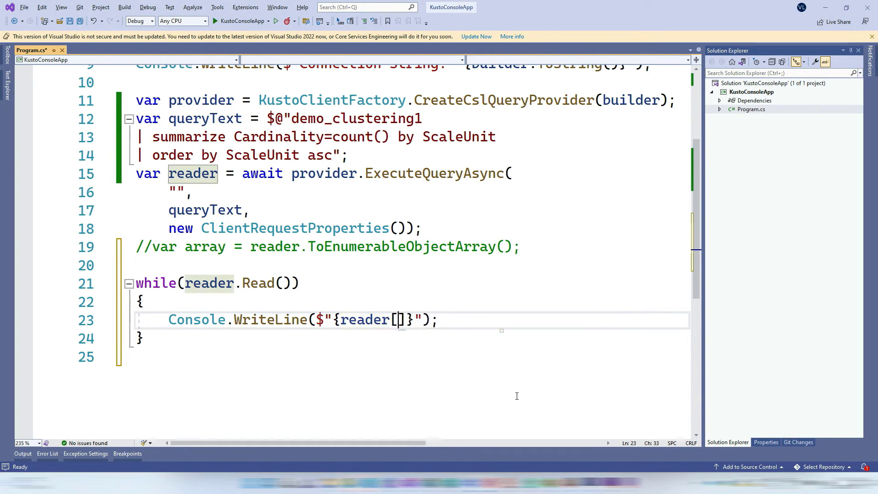
{"action": "type", "text": "0"}
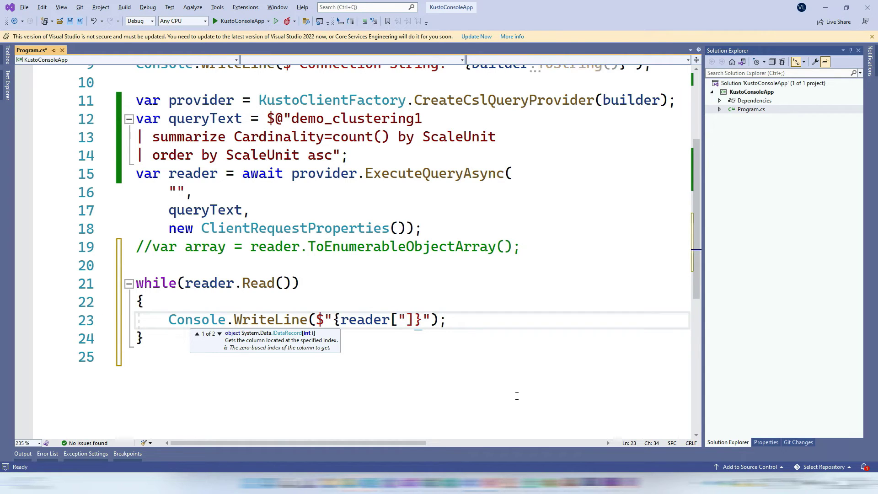
{"action": "type", "text": "Cardina"}
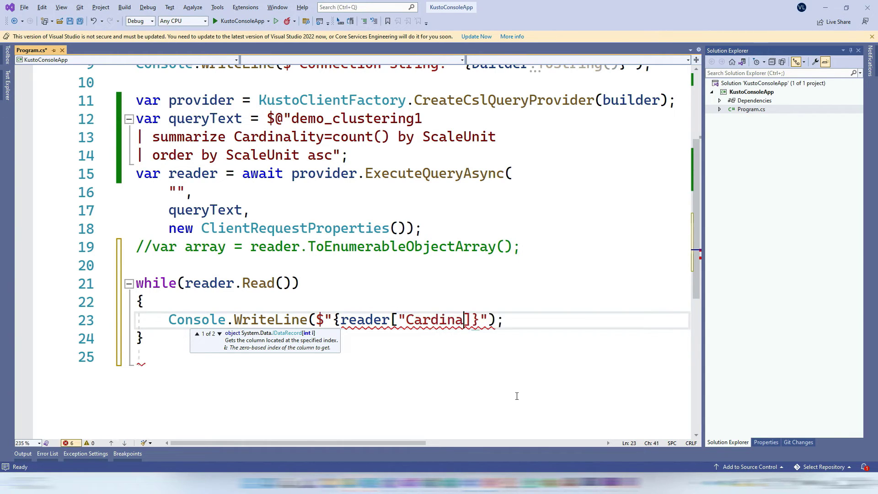
{"action": "type", "text": "lity\""}
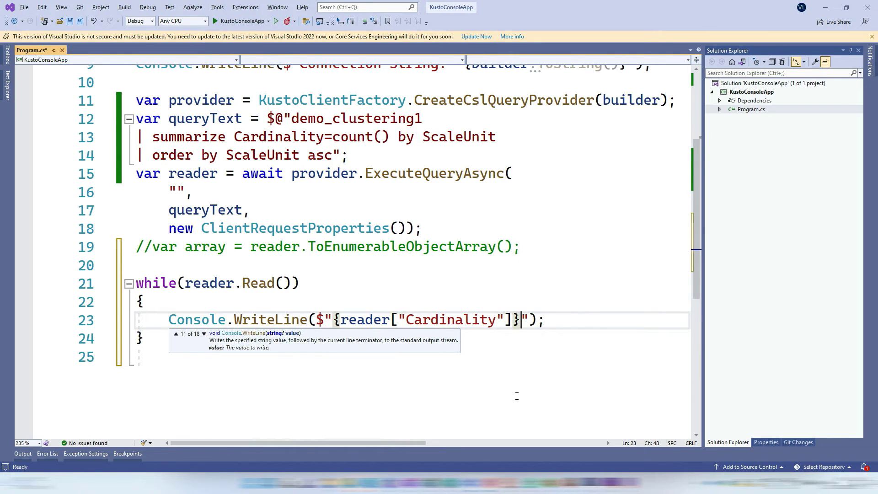
{"action": "type", "text": ", {}"}
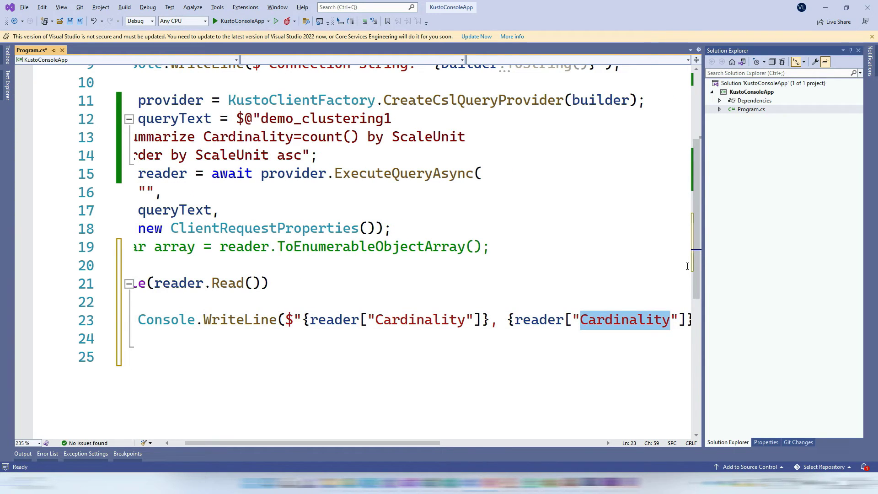
{"action": "type", "text": "ScaleUnit\""}
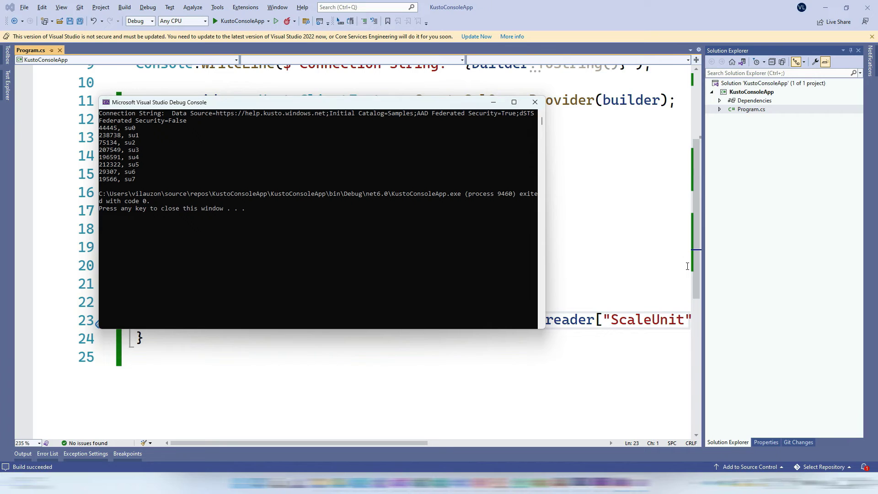
Step: Close the Visual Studio Debug Console window to return to Program.cs
{"action": "left_click", "coordinate": [534, 101]}
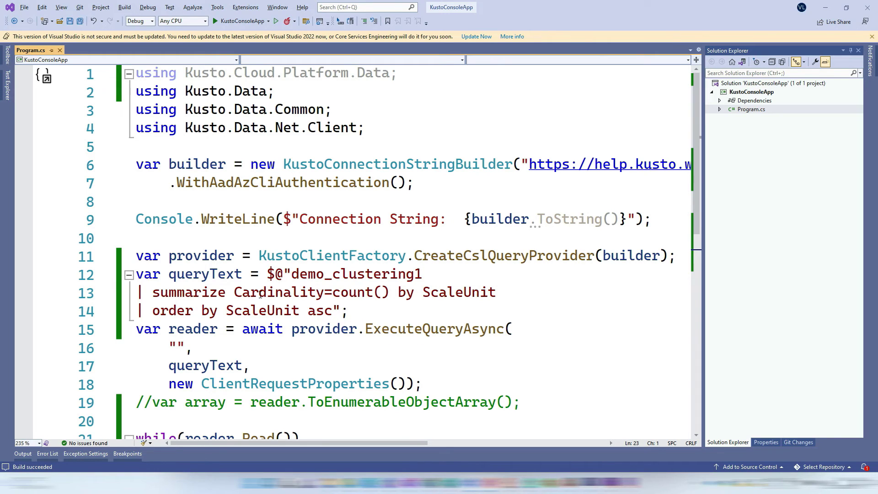
{"action": "double_click", "coordinate": [435, 328]}
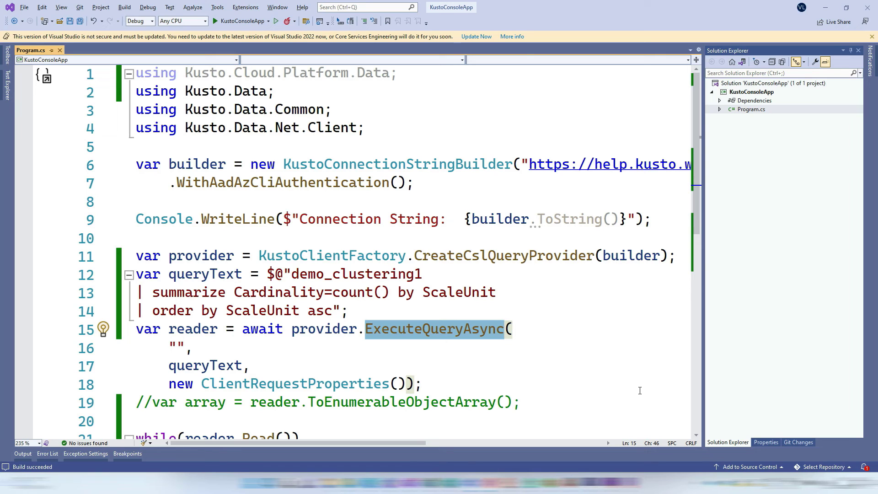
{"action": "scroll", "scroll_direction": "down", "scroll_amount": 3}
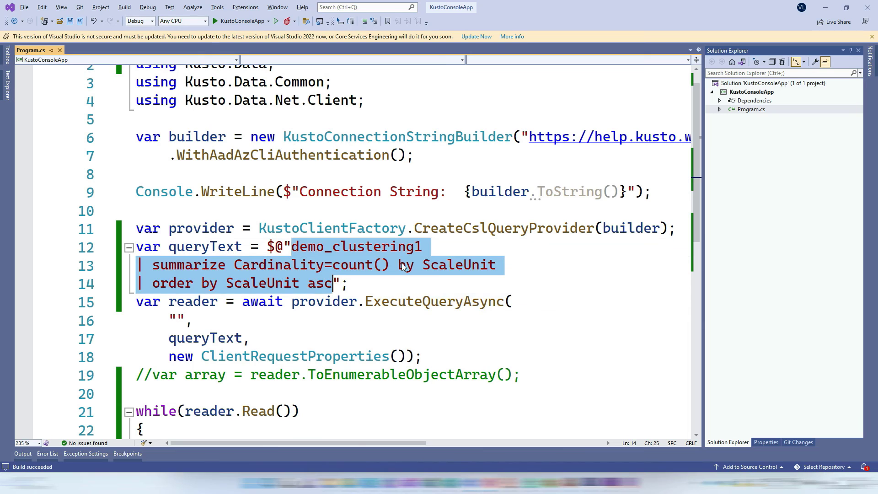
Step: Change queryText to .show capacity and print only reader["Resource"], dropping the ScaleUnit part
{"action": "type", "text": ".show ca\";"}
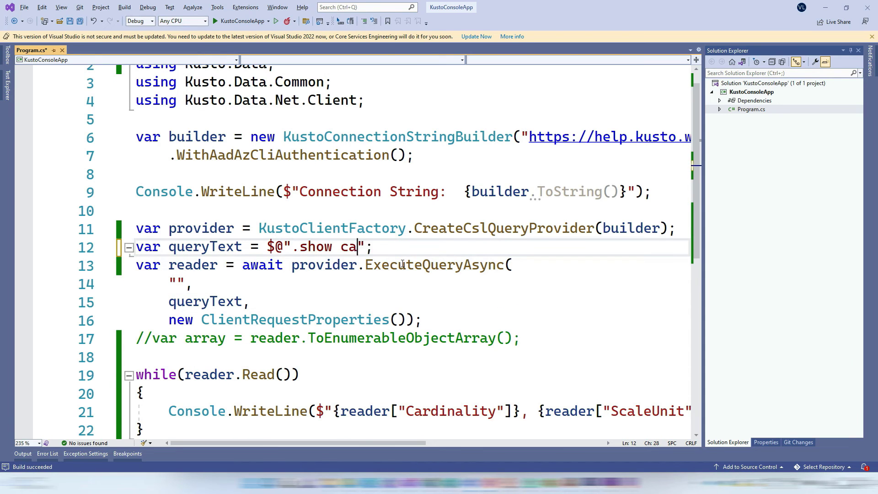
{"action": "type", "text": "pacity"}
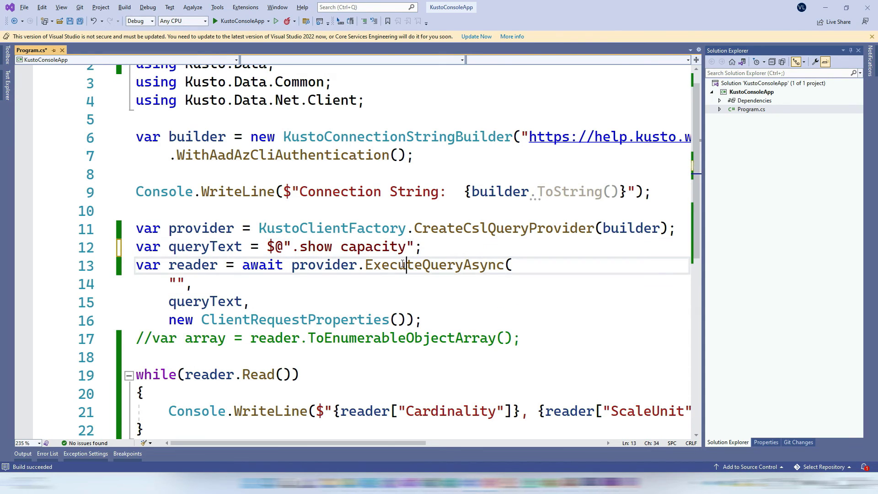
{"action": "type", "text": "Resource"}
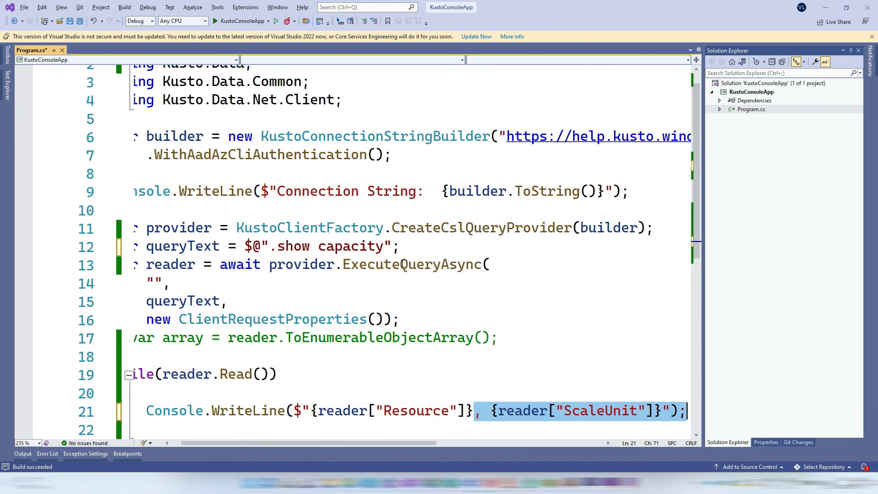
{"action": "key", "text": "Delete"}
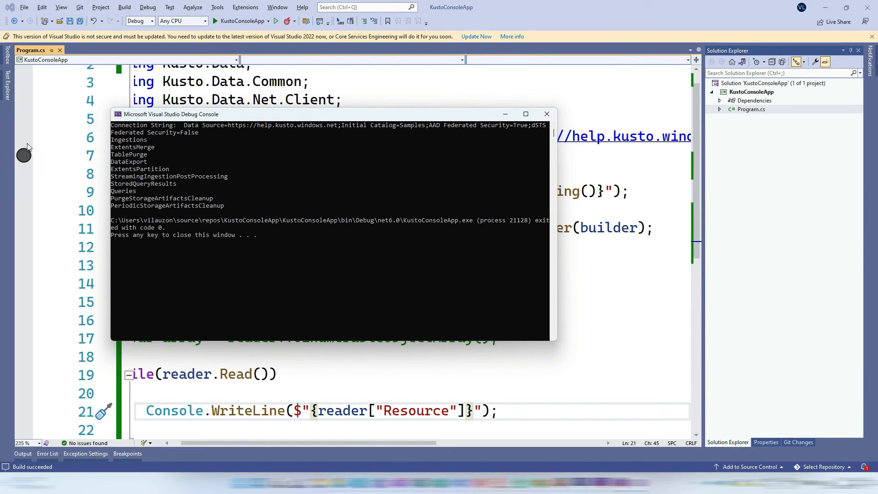
{"action": "mouse_move", "coordinate": [306, 255]}
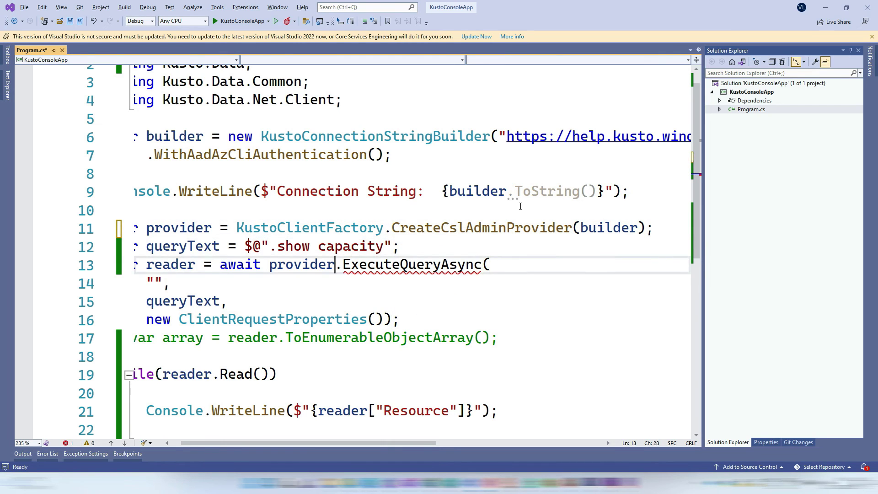
Step: Rename the call to ExecuteControlCommandAsync and place the cursor in the empty database argument
{"action": "double_click", "coordinate": [440, 264]}
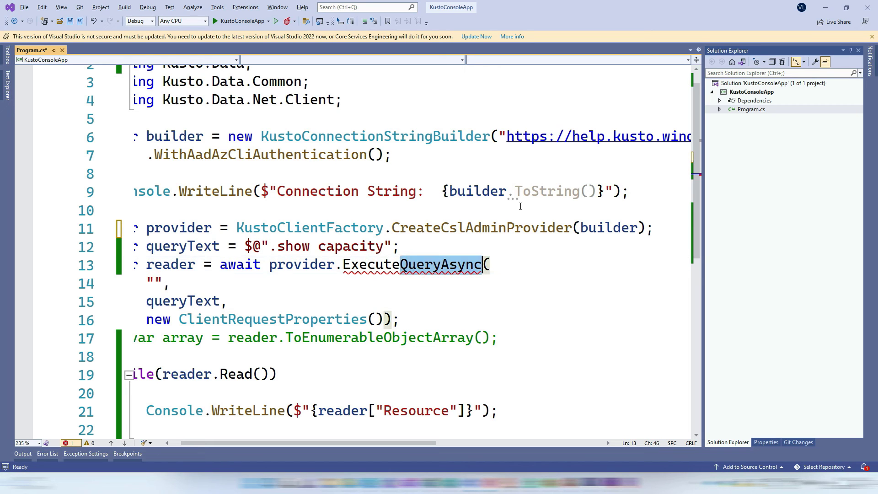
{"action": "type", "text": "ControlCommandAsync"}
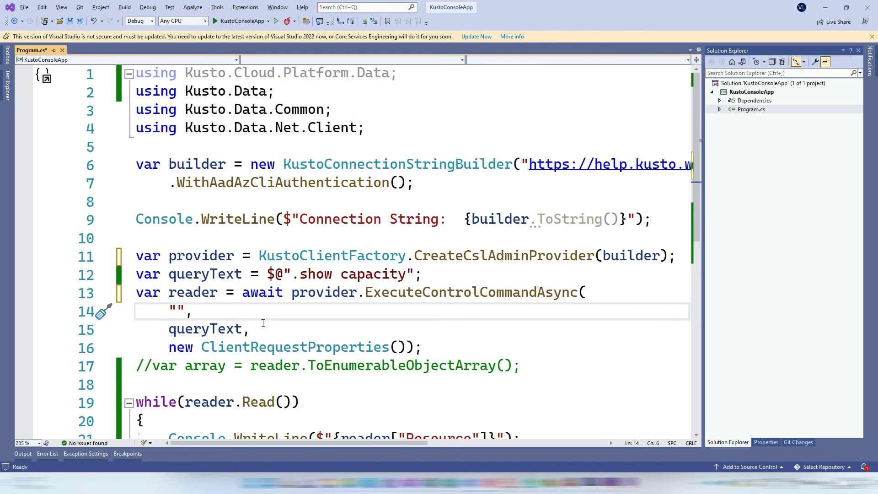
{"action": "left_click", "coordinate": [178, 311]}
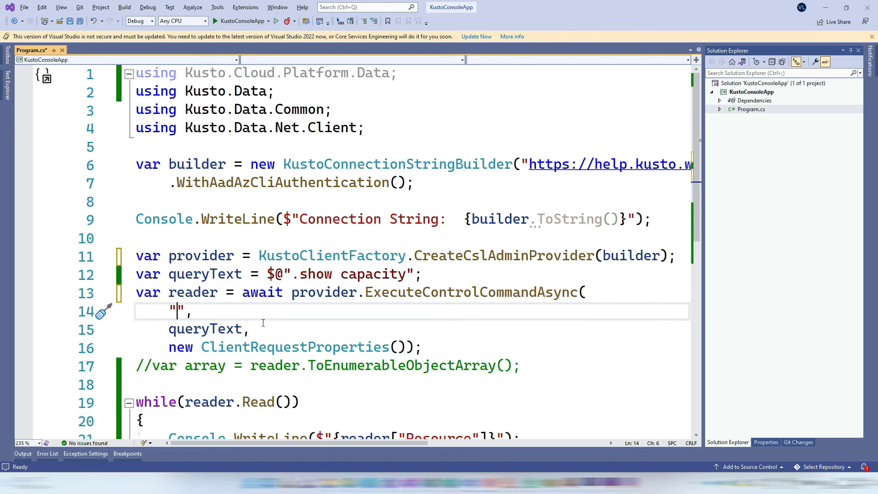